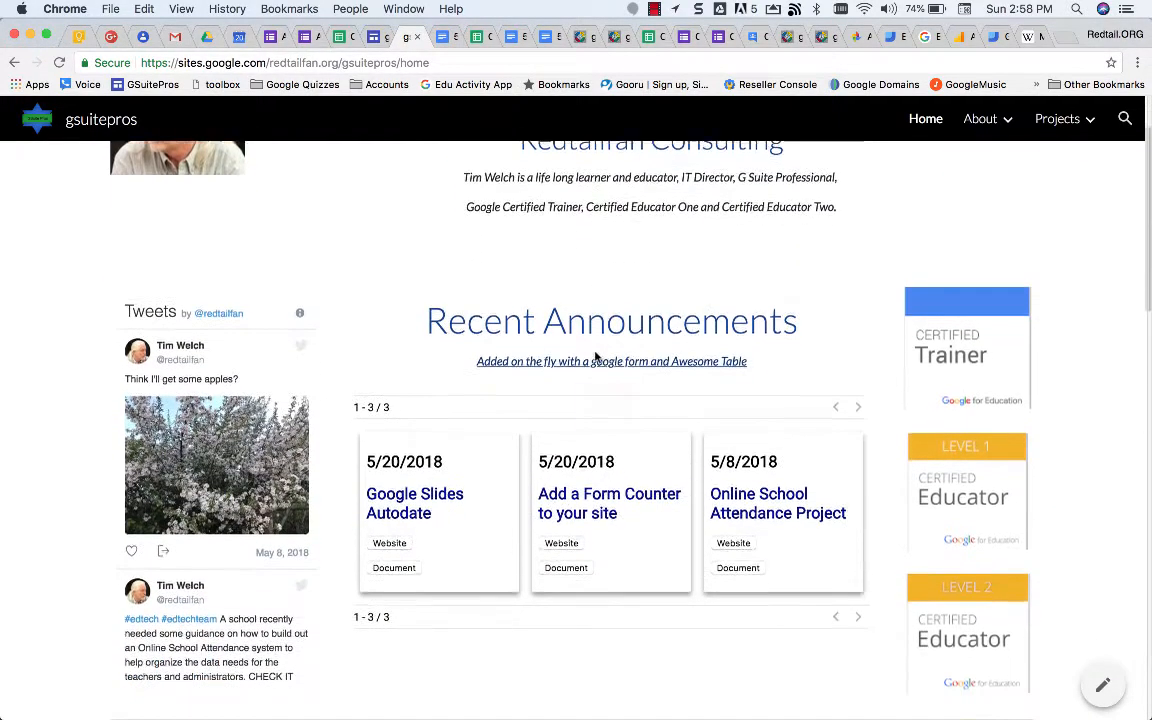
- Scroll the Google Sites home page down to the Recent Announcements cards
scroll("down", 3)
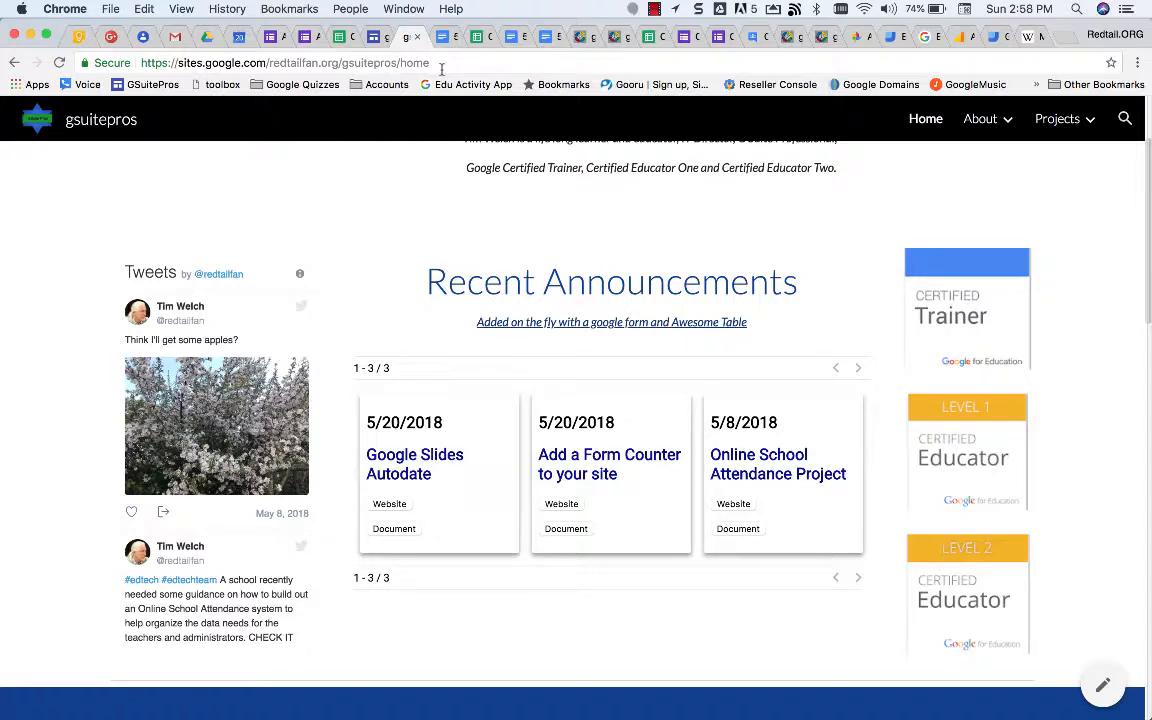
mouse_move(441, 37)
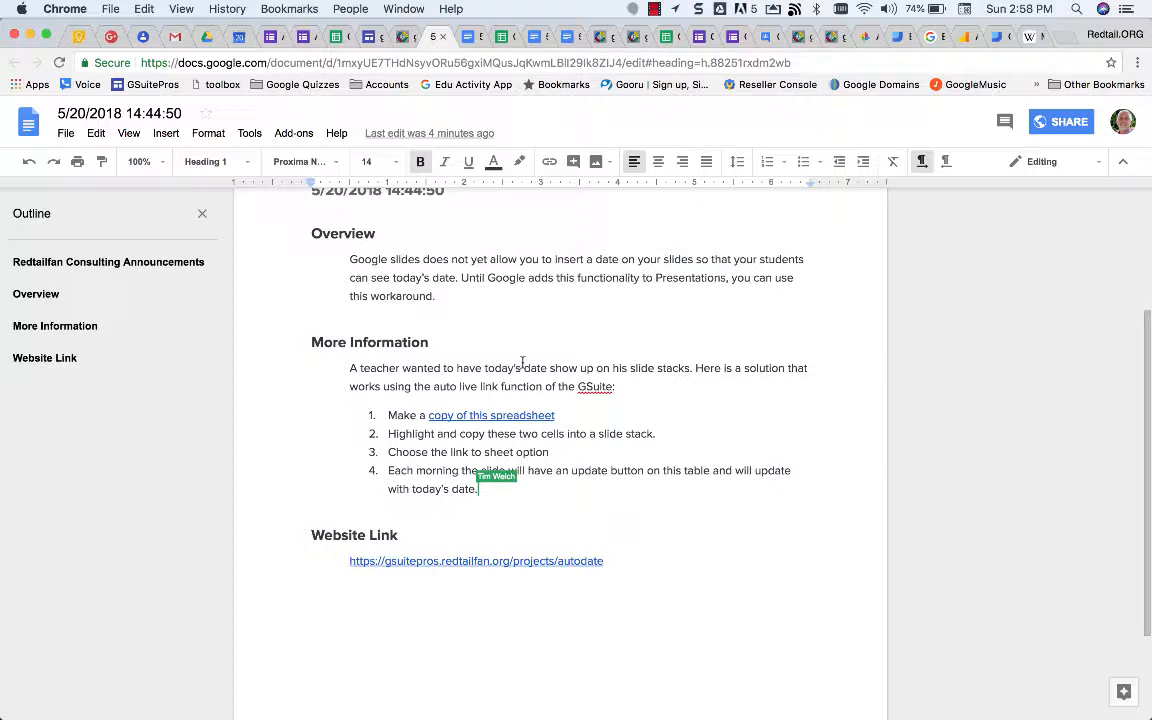
- Make a 'Copy of Today' spreadsheet through the 'copy of this spreadsheet' link
left_click(491, 415)
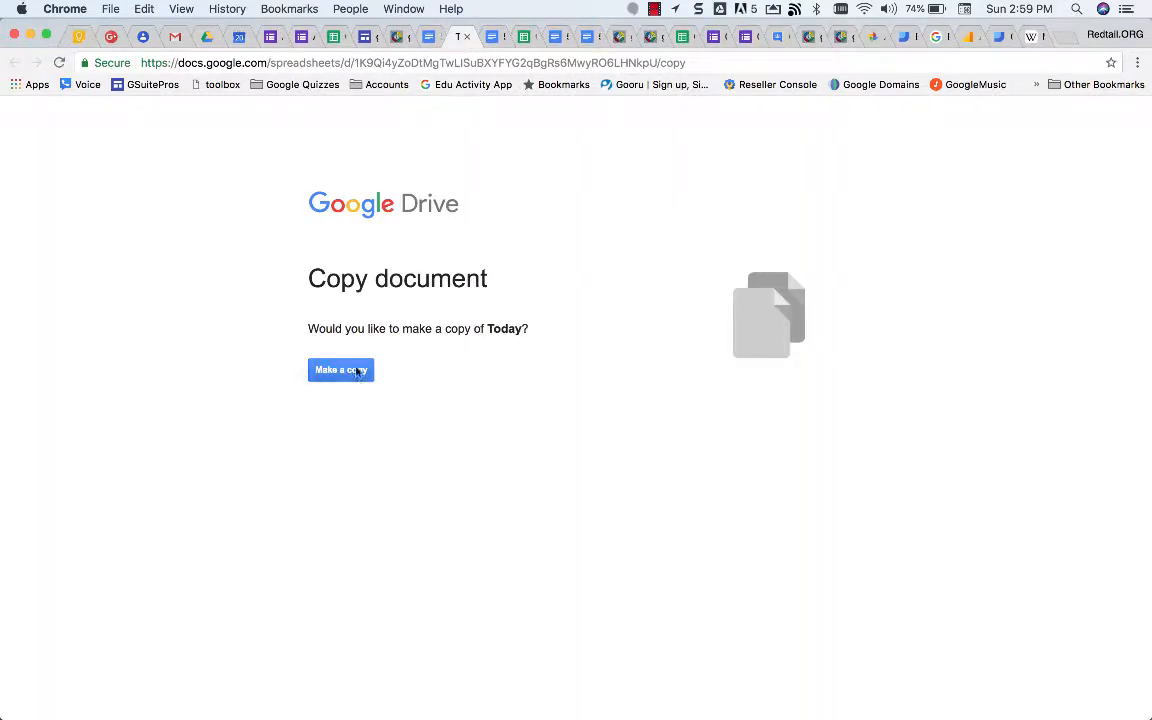
left_click(340, 369)
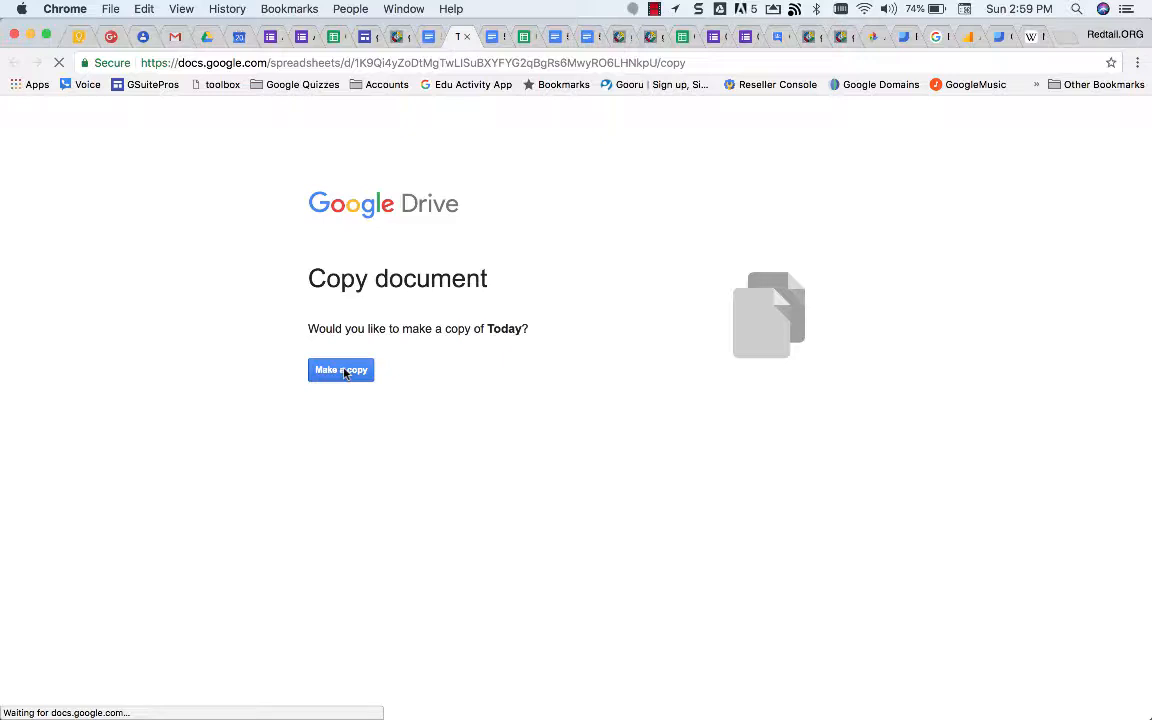
left_click(340, 369)
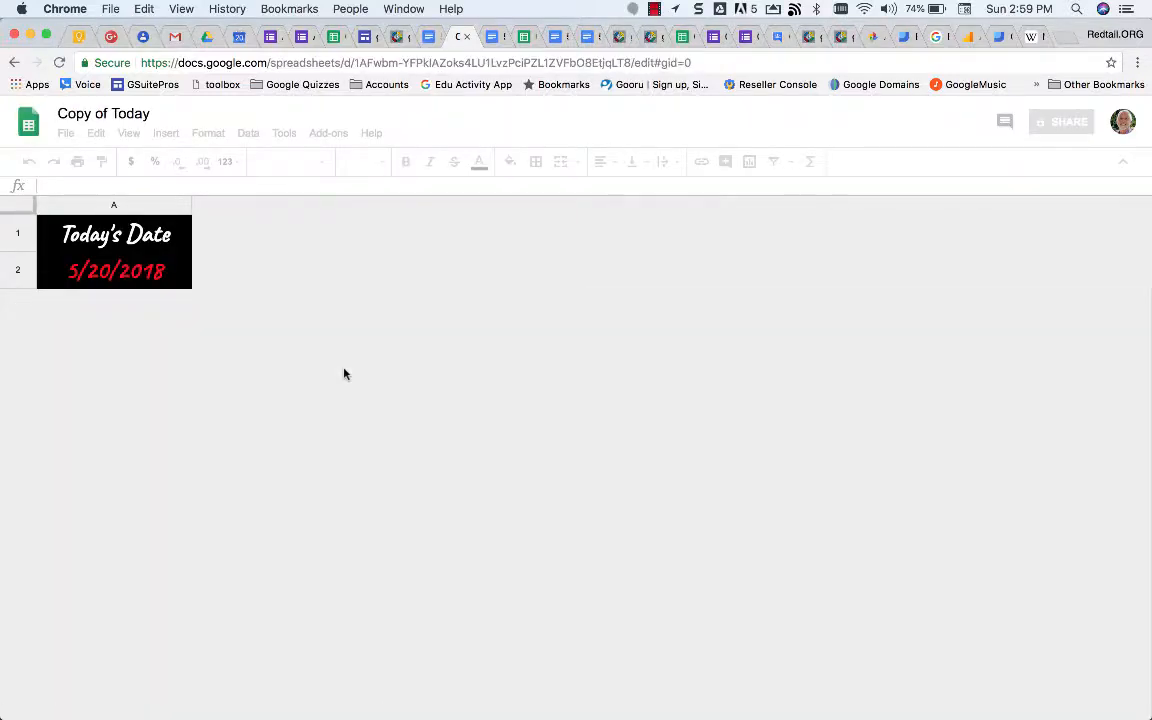
- Inspect the Today's Date heading and the =TODAY() formula in A2
left_click(115, 233)
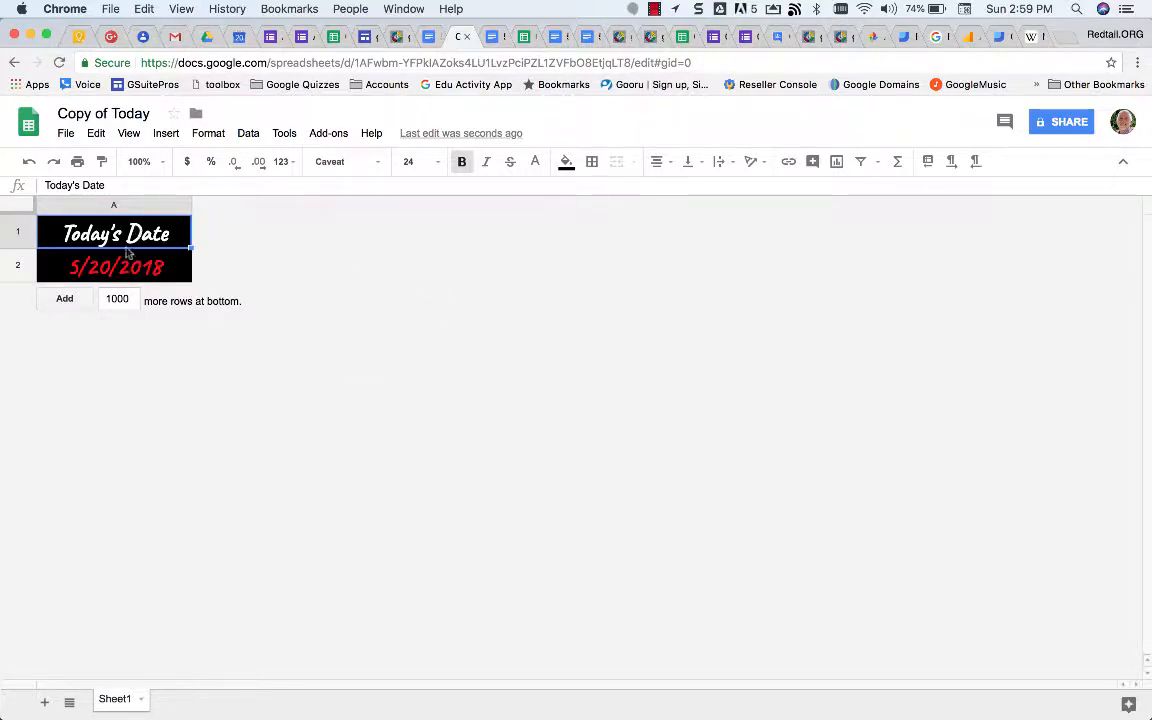
left_click(114, 266)
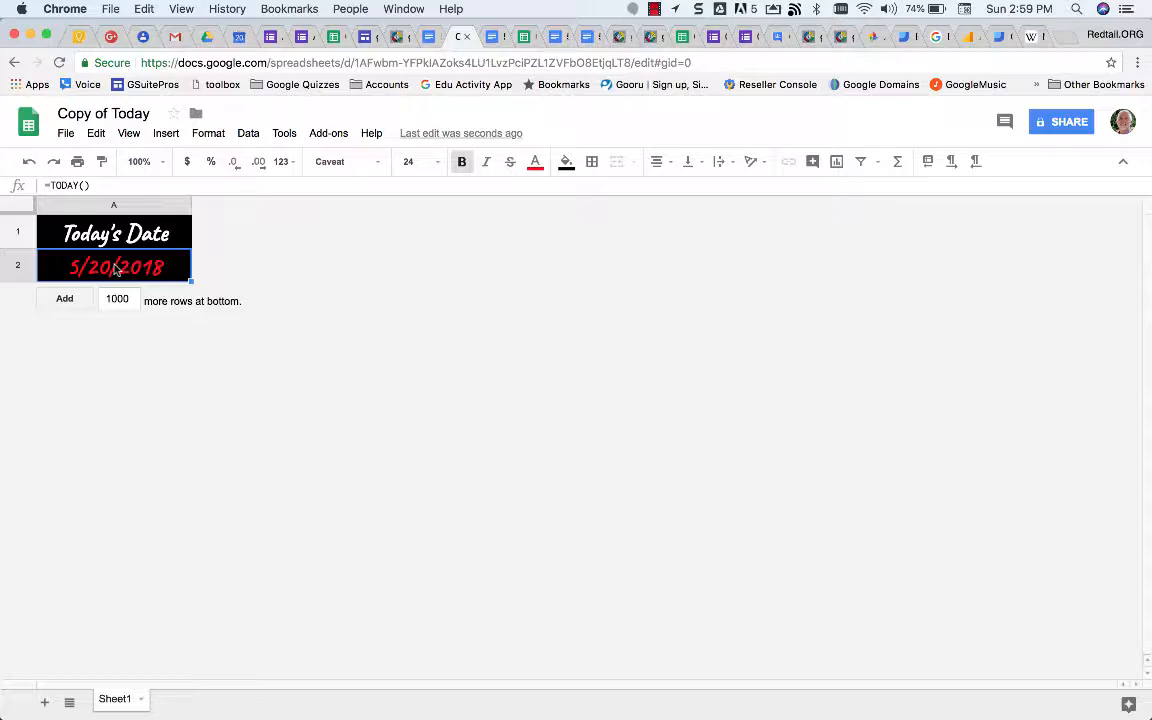
mouse_move(180, 278)
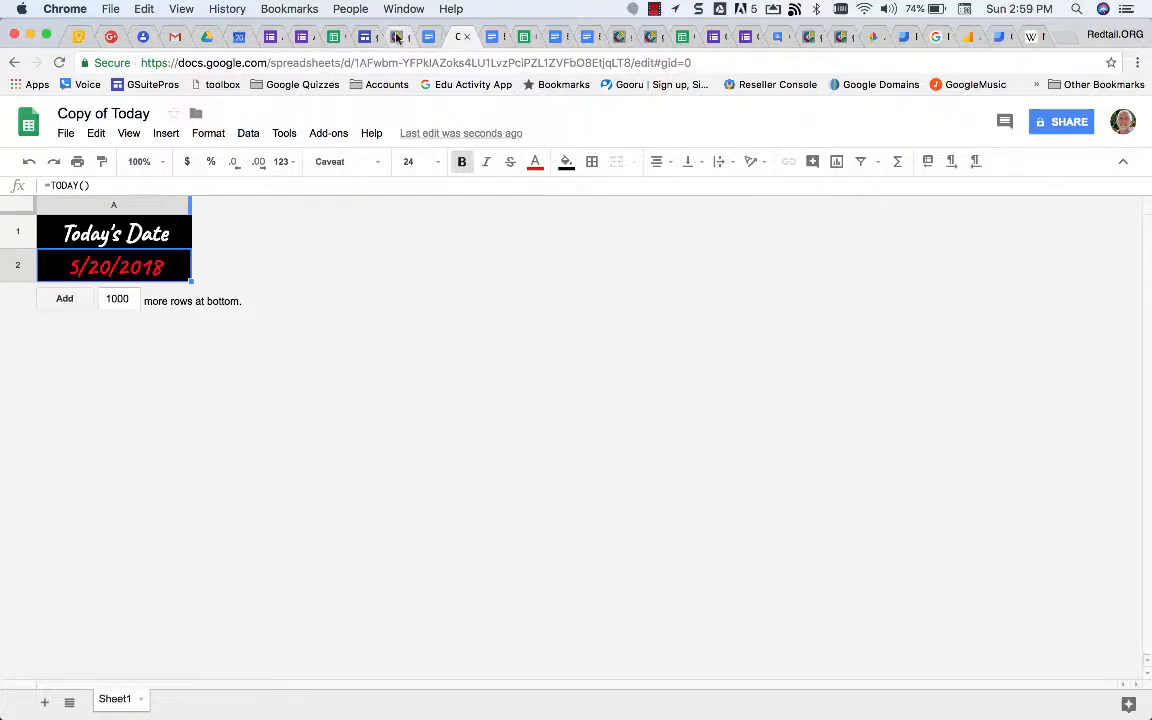
left_click(65, 133)
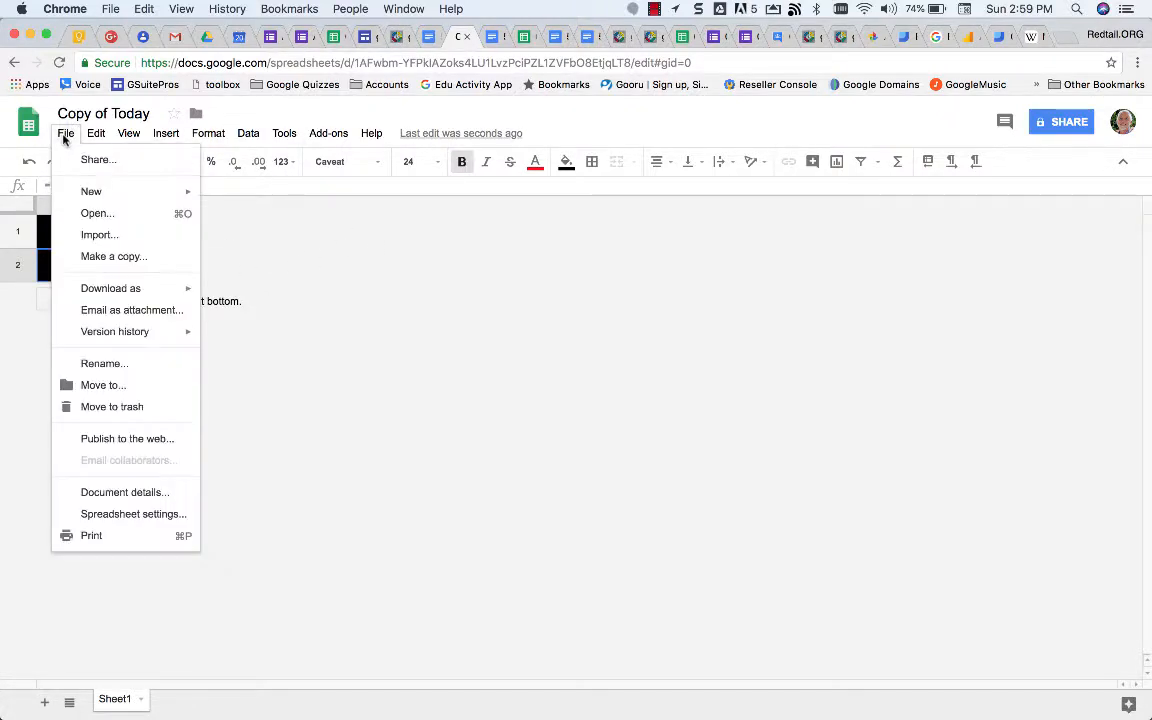
mouse_move(91, 191)
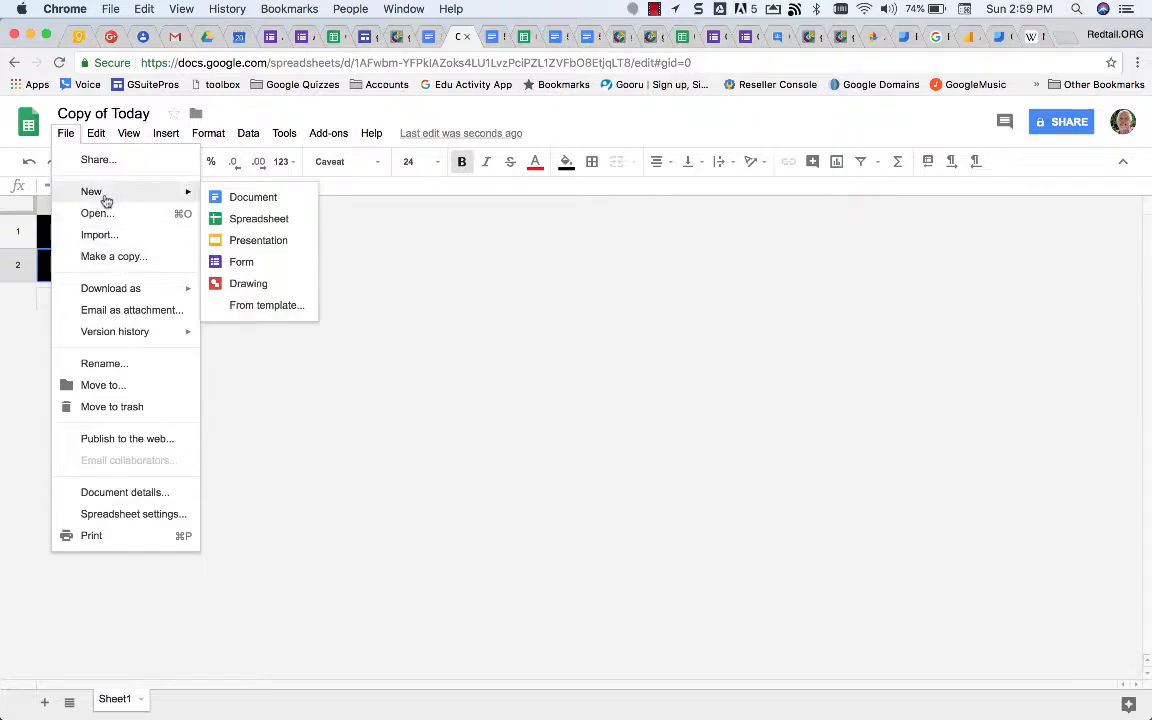
- Create a new blank presentation and retitle it Autodate
left_click(258, 240)
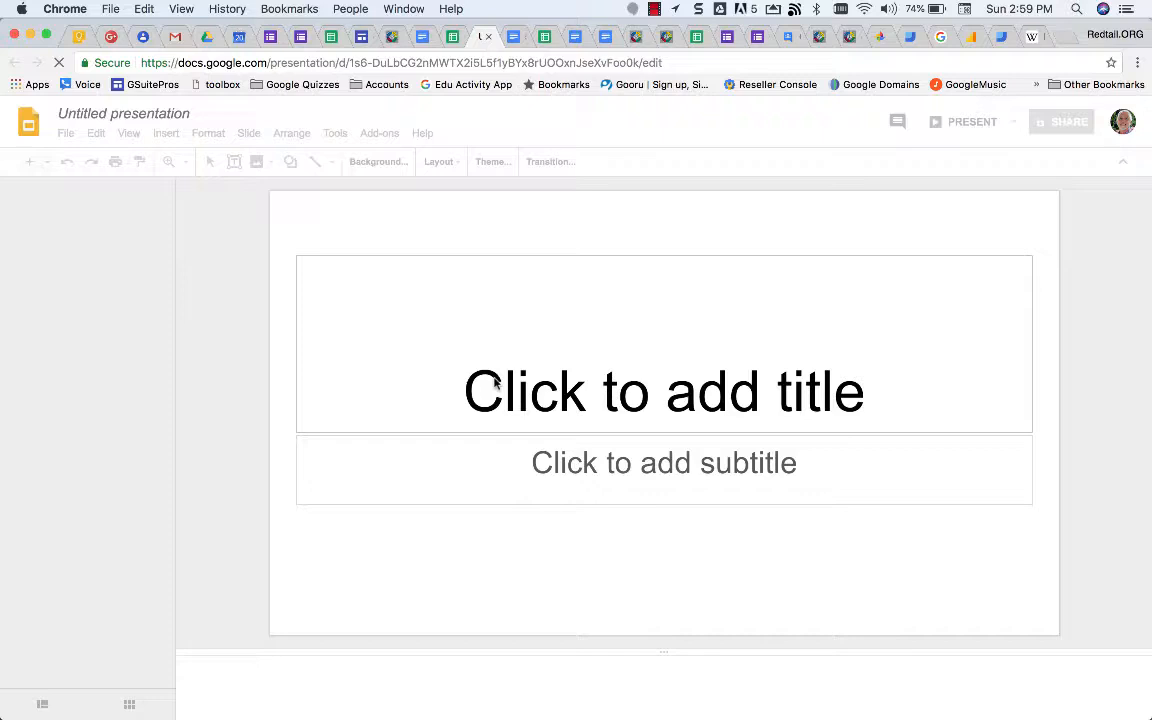
left_click(521, 161)
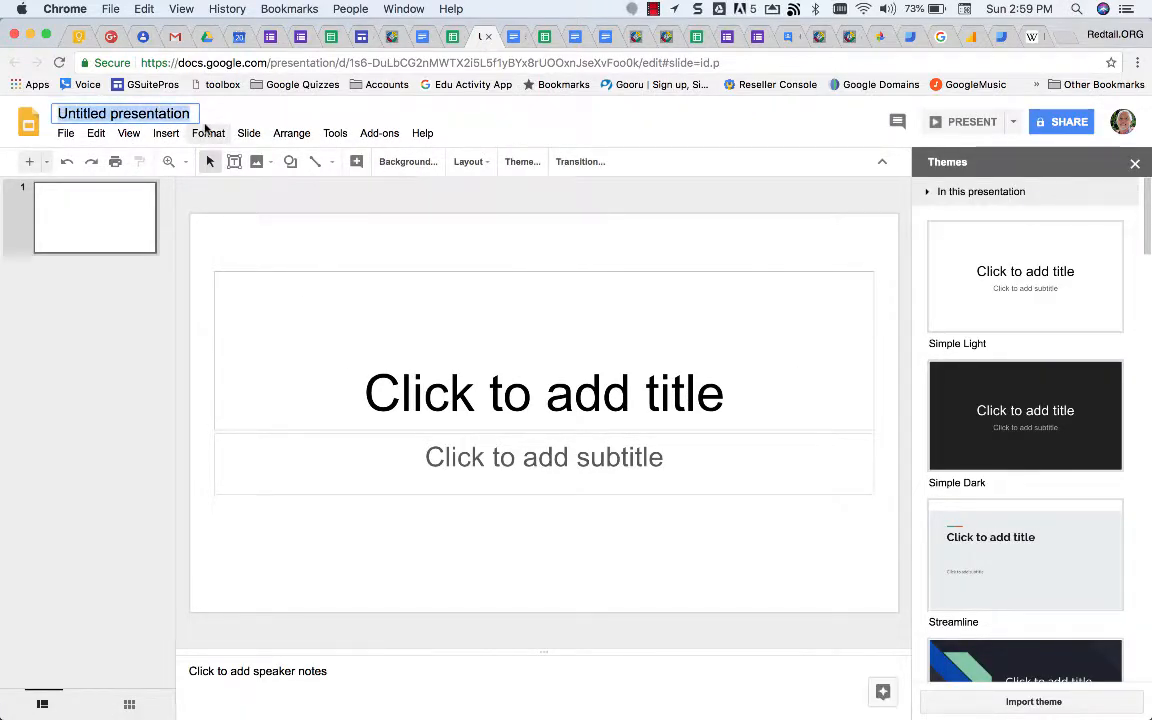
type("Auto")
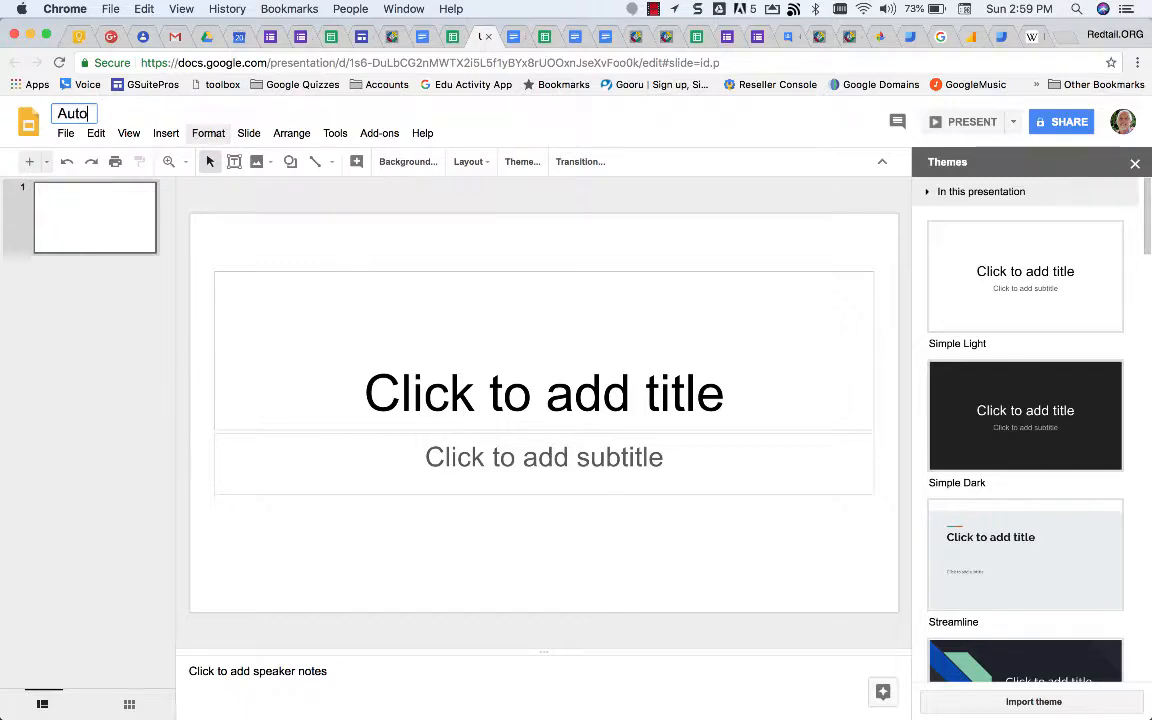
type("Updat")
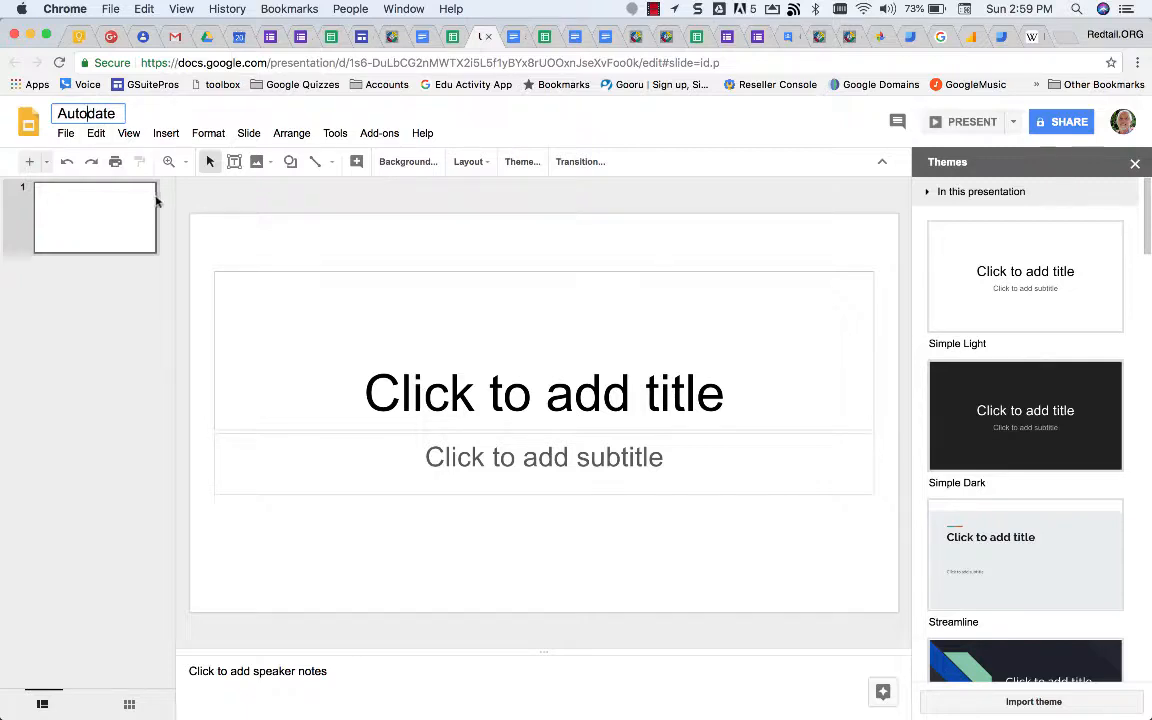
mouse_move(386, 274)
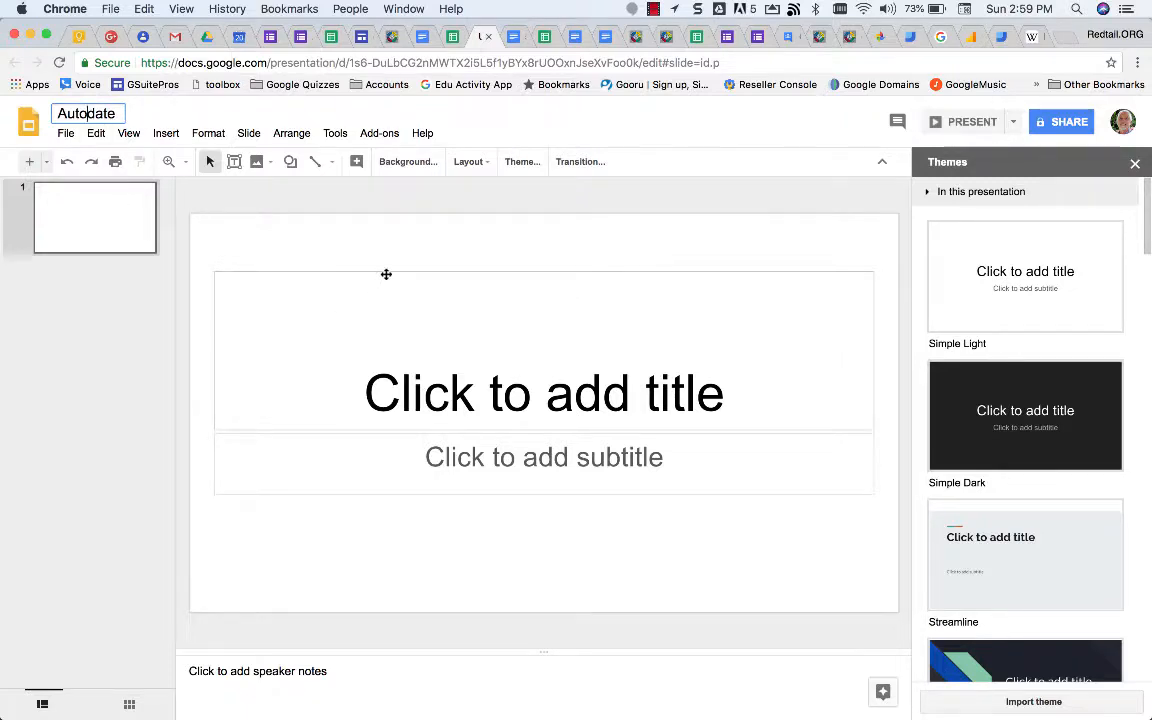
- Replace the slide placeholders with the linked Today's Date table, then open its source
left_click(544, 457)
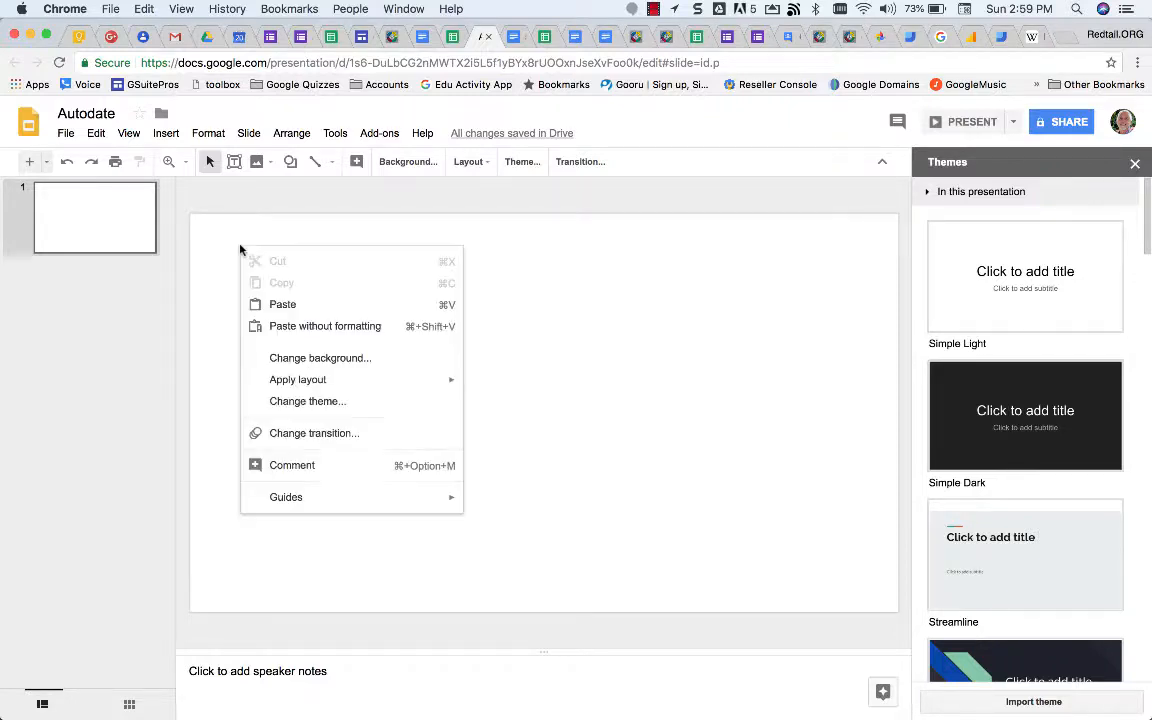
left_click(282, 304)
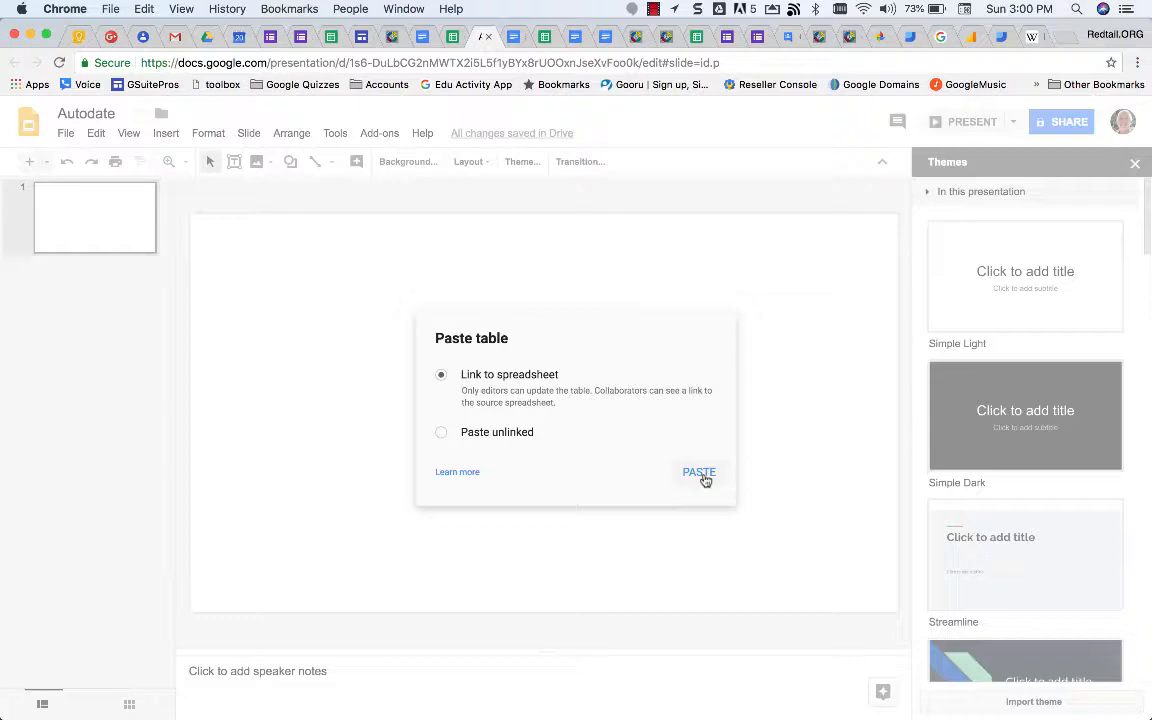
left_click(698, 471)
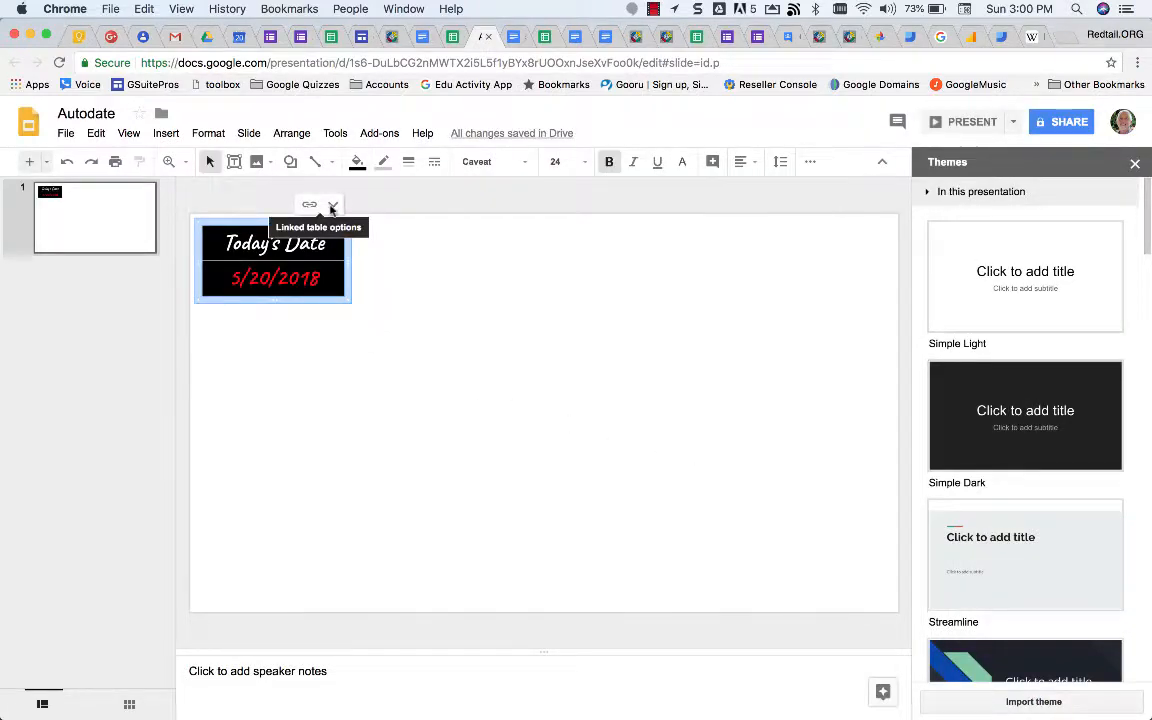
left_click(446, 281)
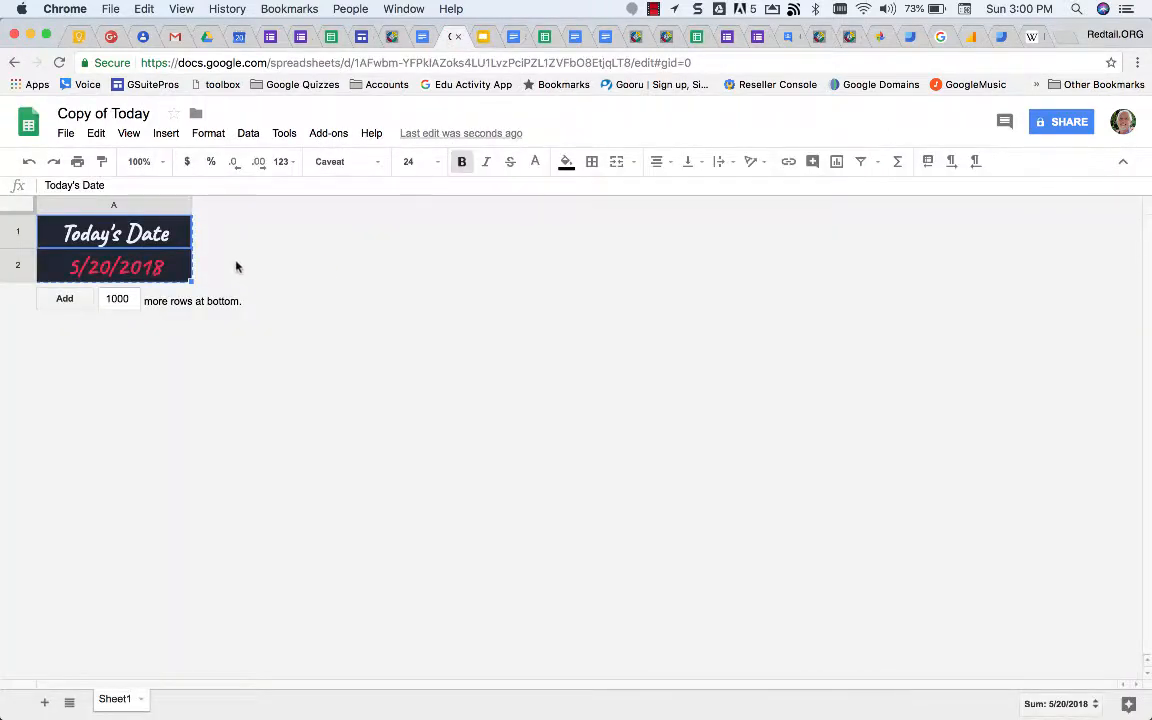
- Test edits to A1 and A2, restore Today's Date and 5/20/2018, then return to Autodate
left_click(114, 233)
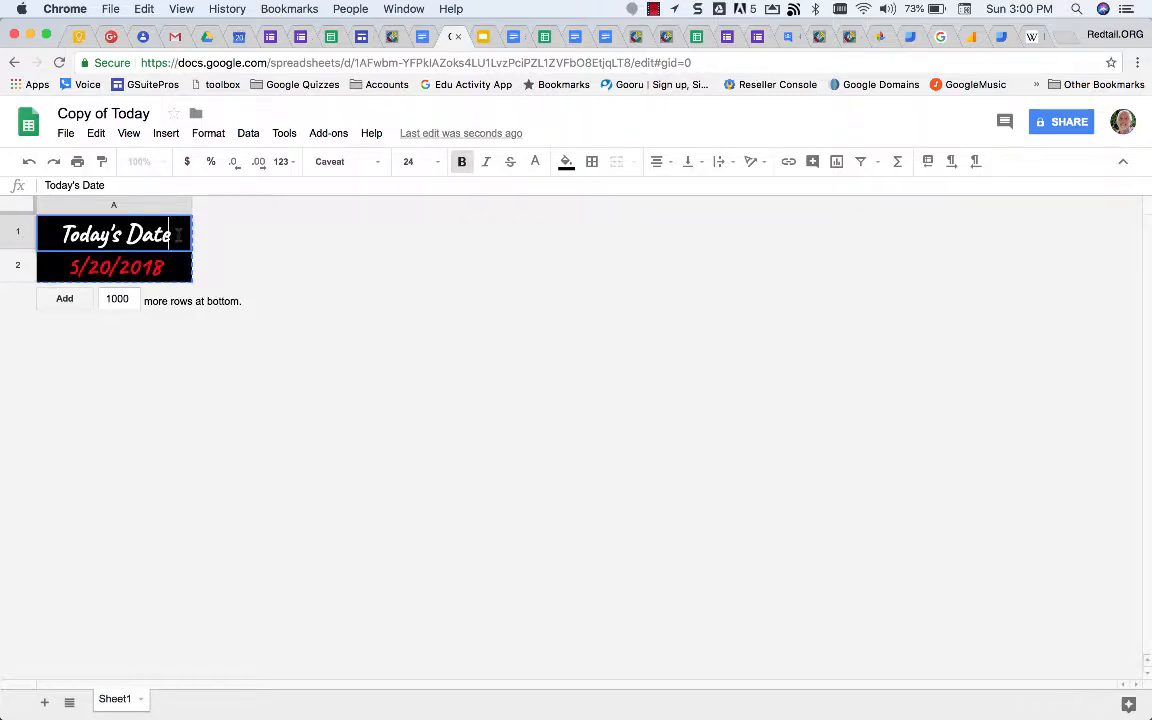
left_click(114, 266)
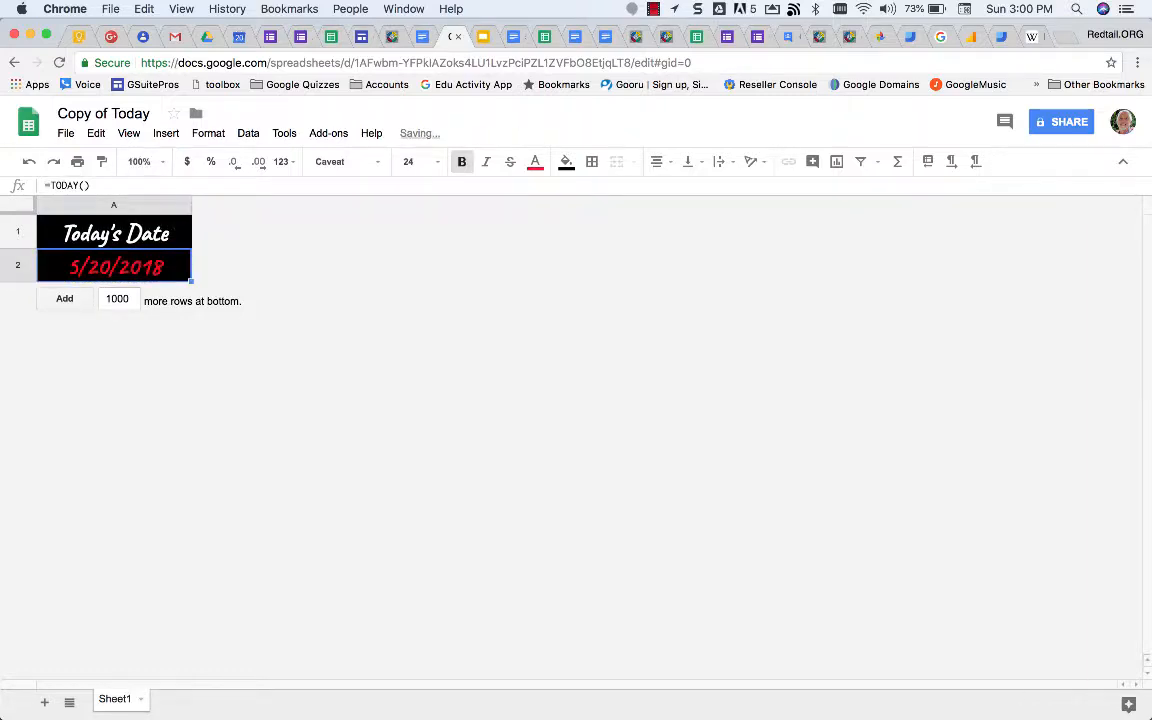
type("3")
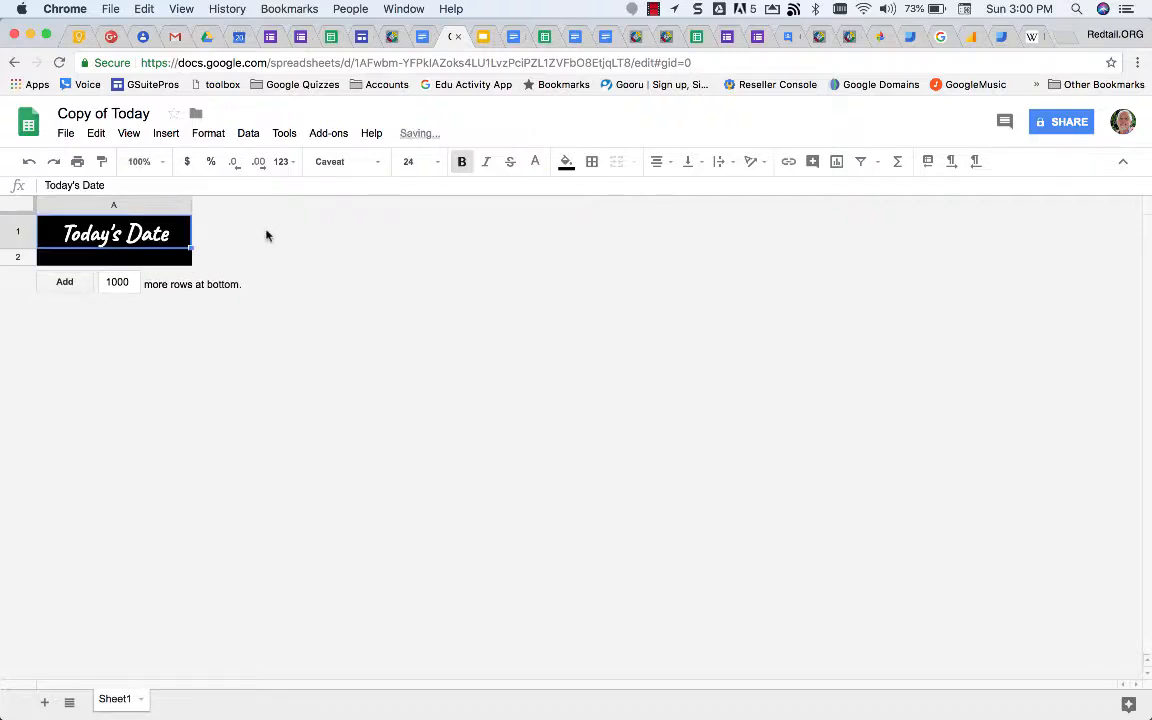
type("5/20/2018")
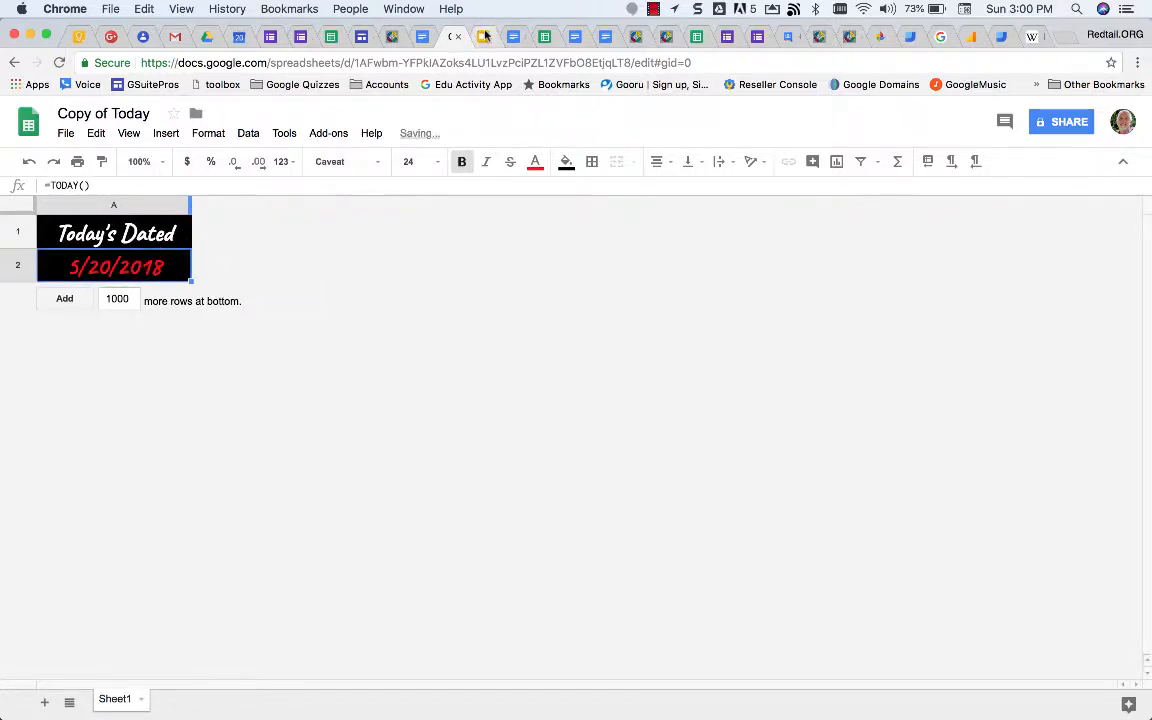
left_click(484, 37)
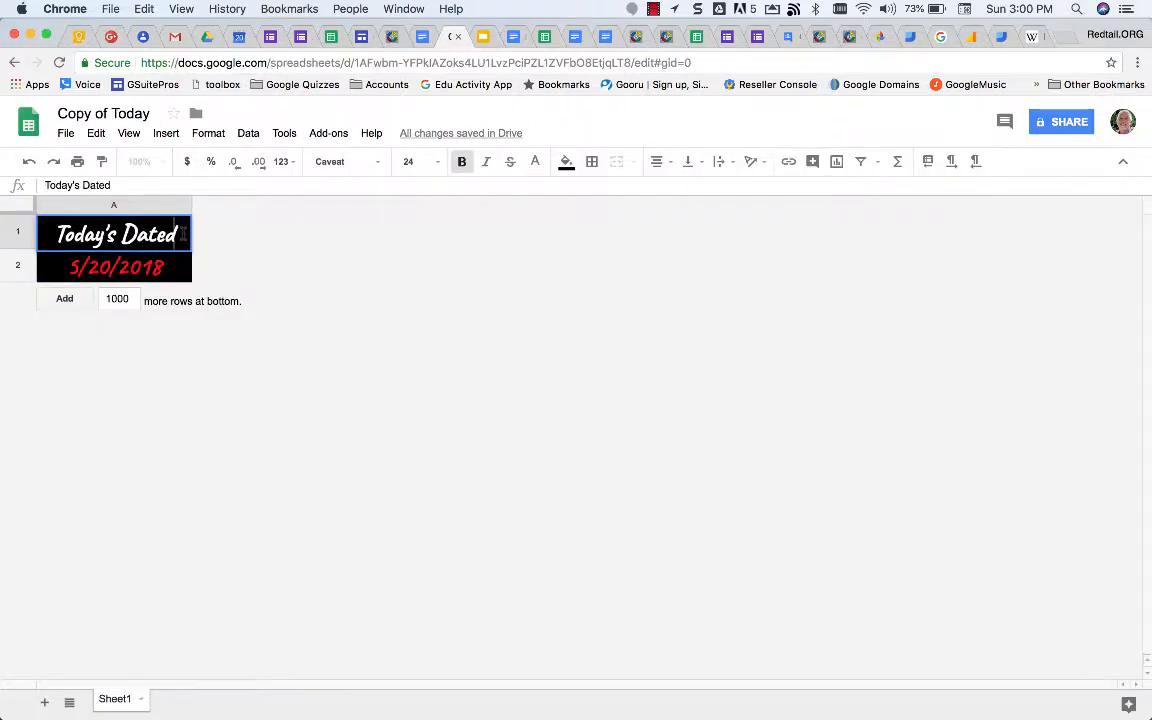
key("Backspace")
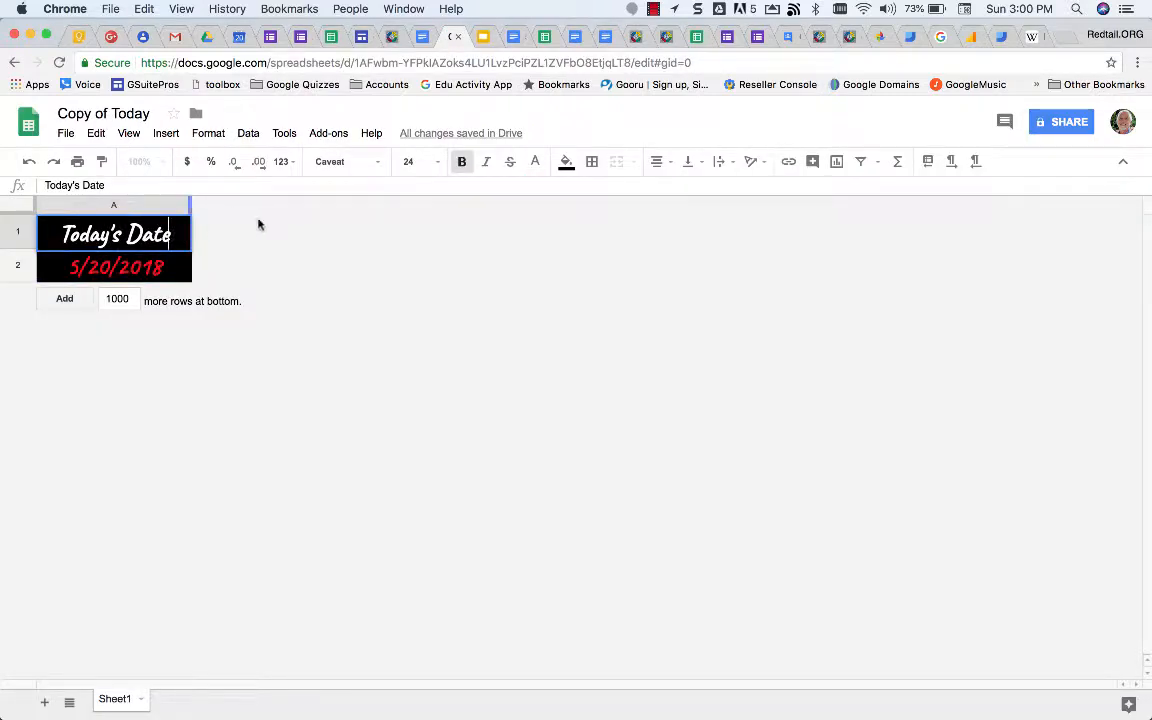
left_click(484, 37)
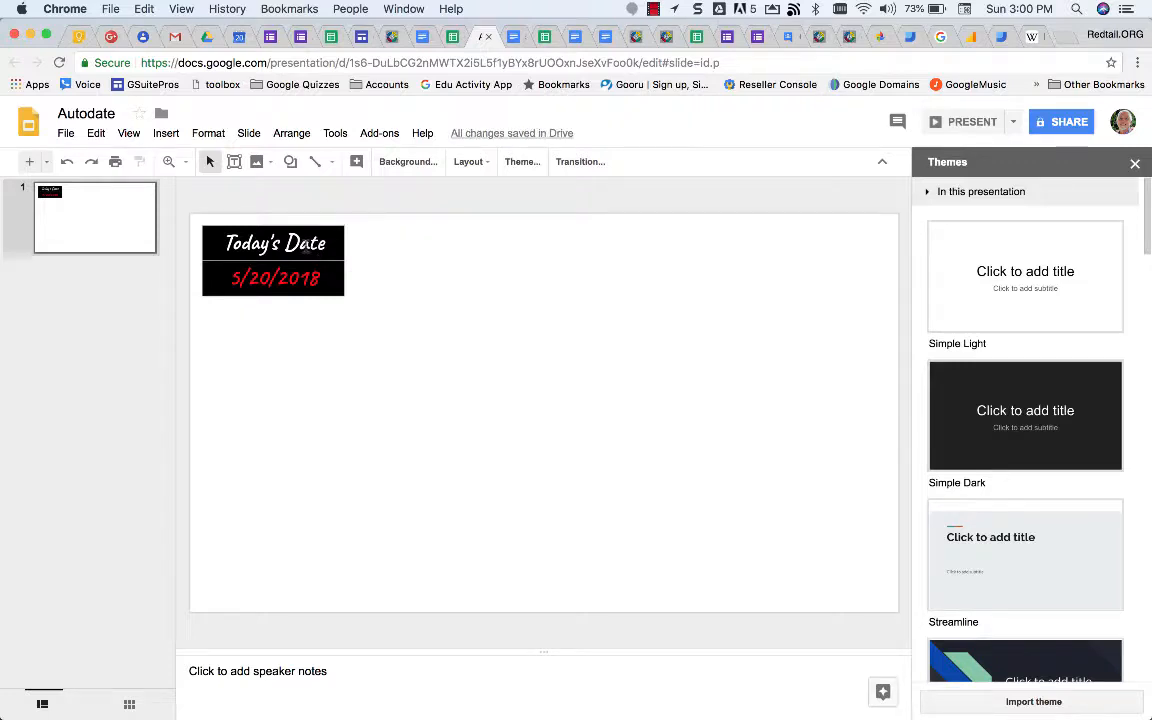
- Reposition the linked date table on the slide and switch to the Copy of Today tab
left_click(273, 260)
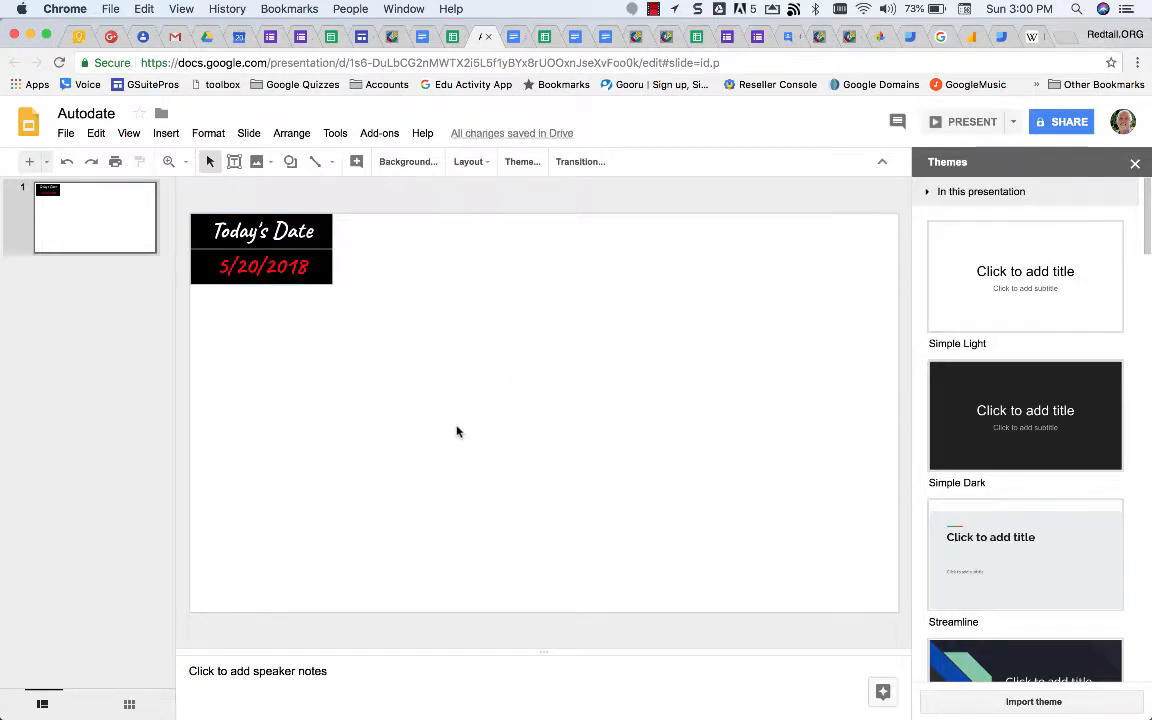
left_click(262, 248)
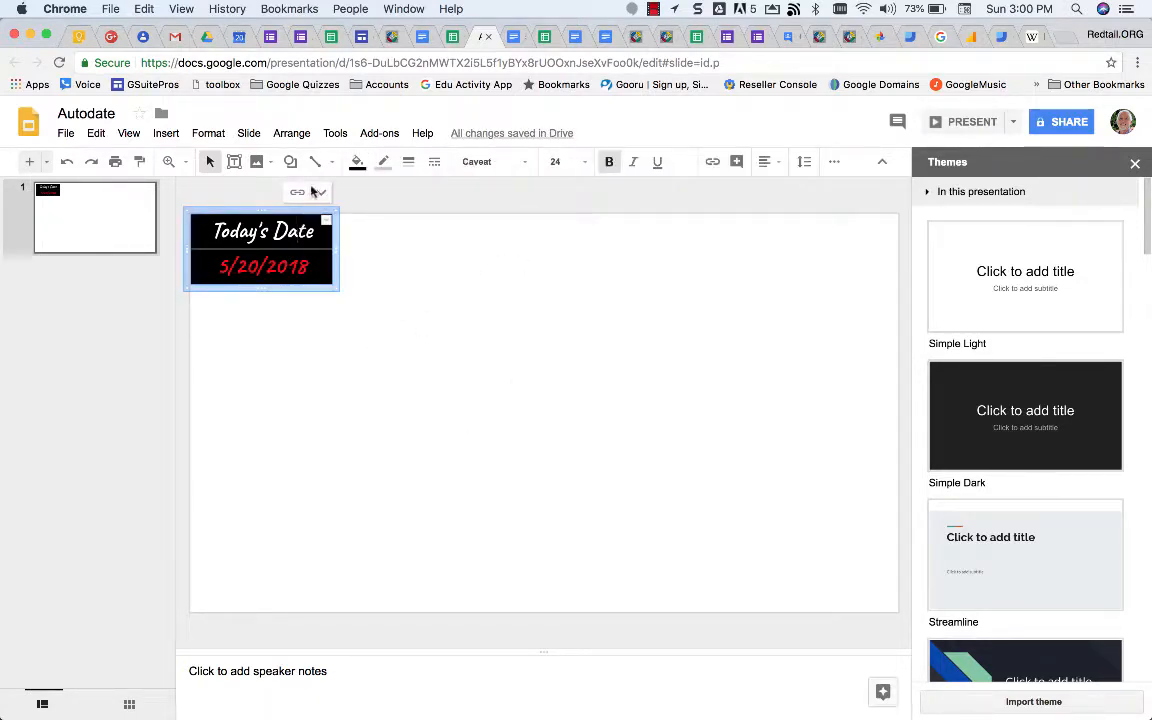
left_click(480, 329)
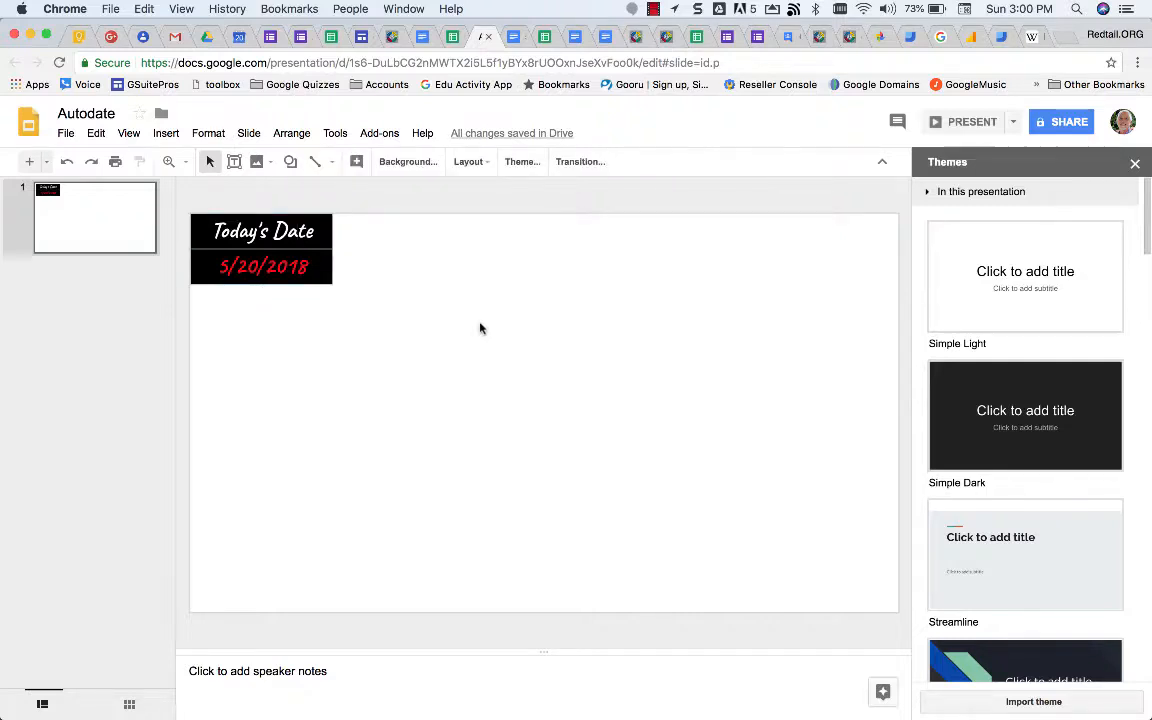
mouse_move(425, 263)
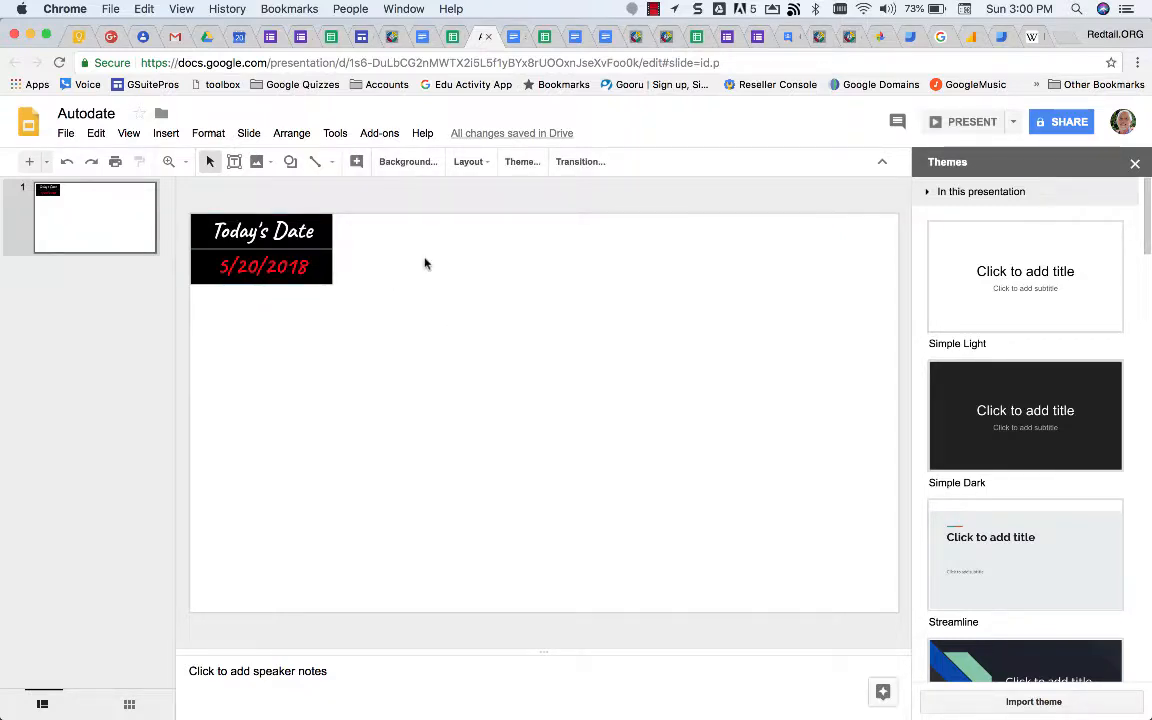
mouse_move(350, 250)
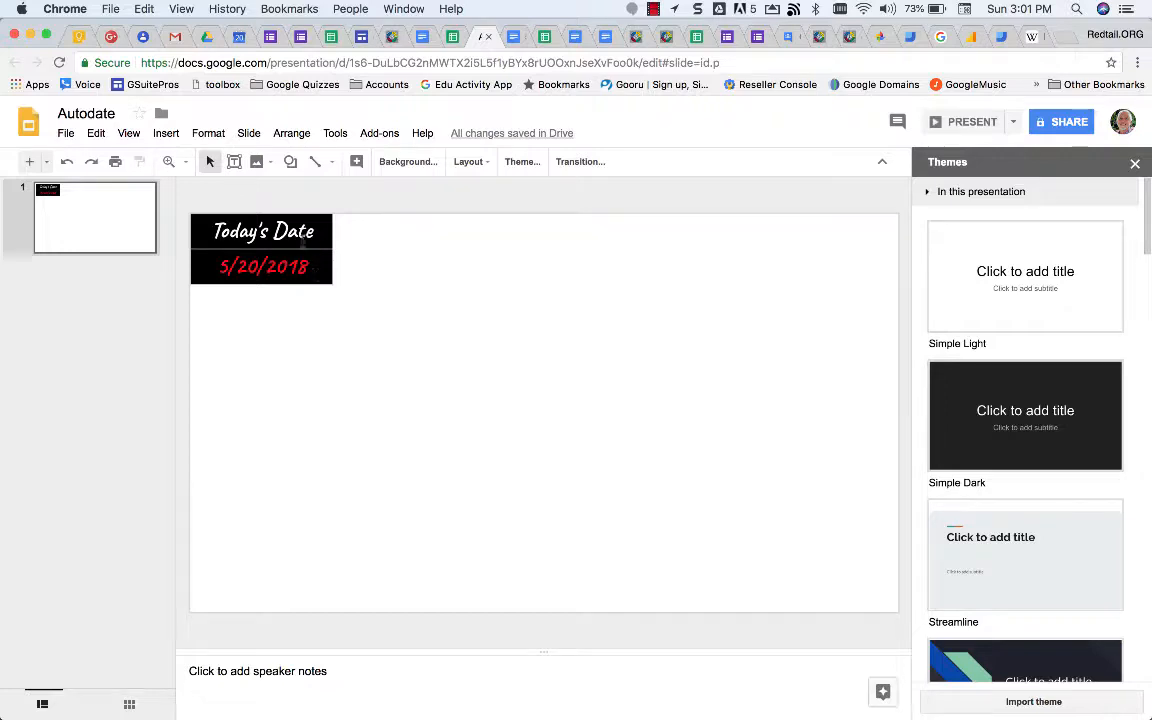
left_click(263, 248)
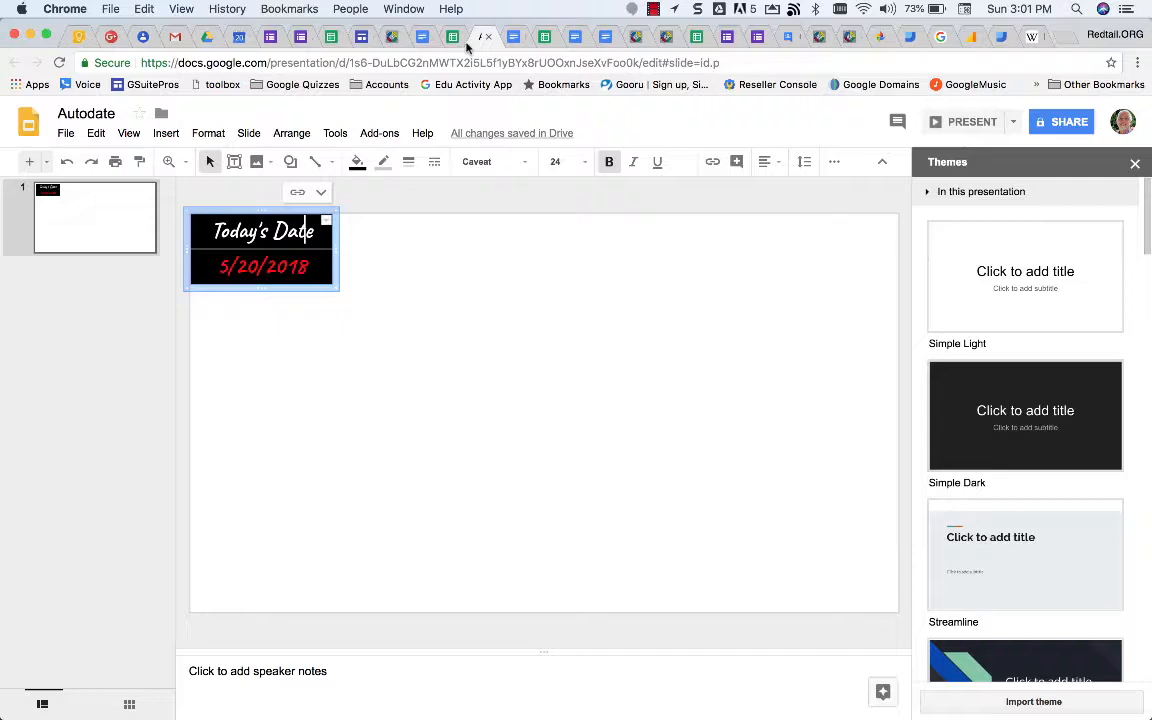
left_click(452, 37)
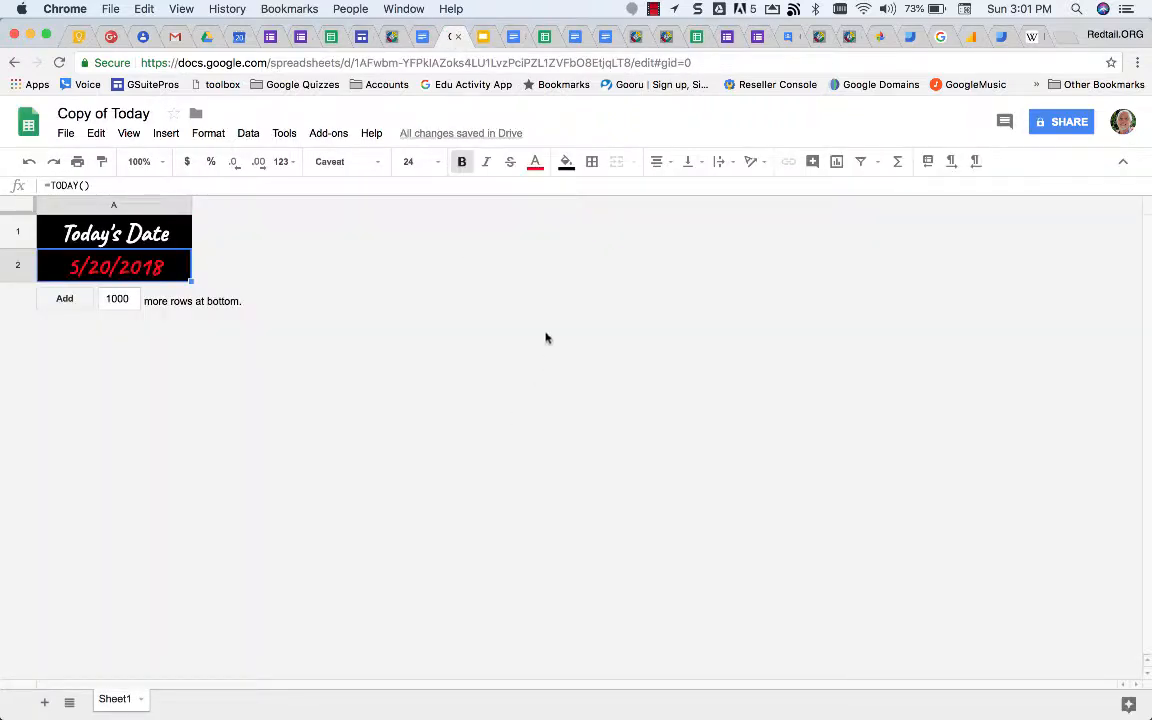
mouse_move(563, 378)
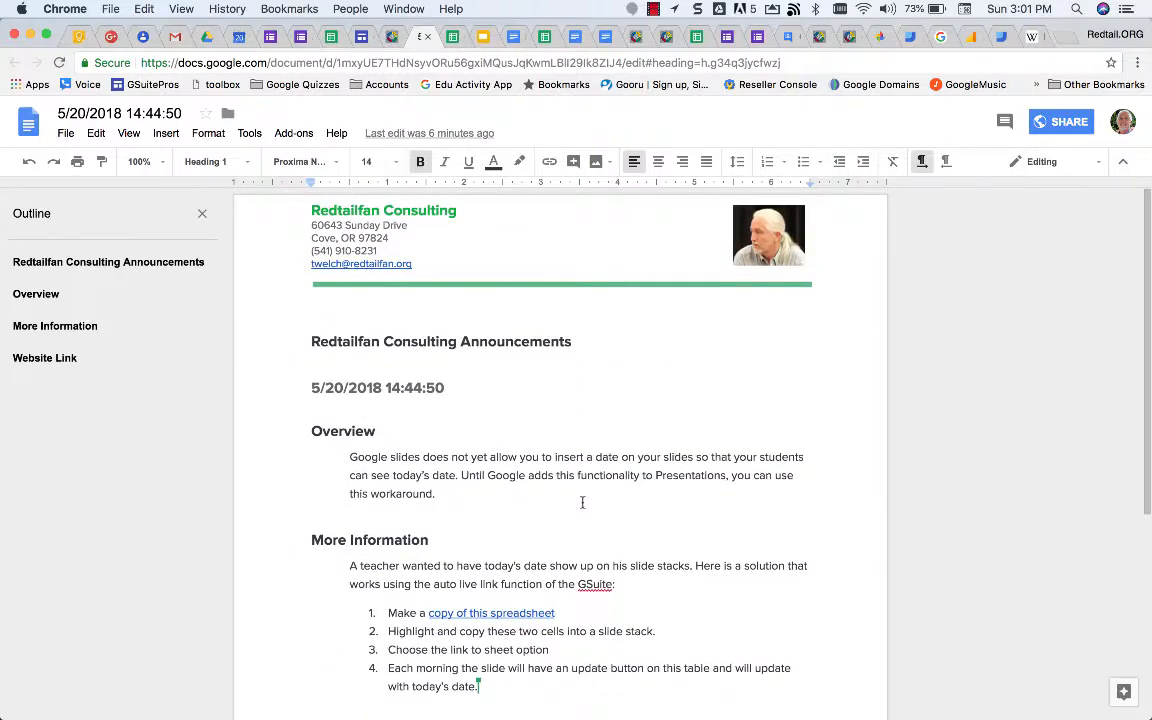
- Switch to the Insert Date document showing 05-19-2018 three times
left_click(210, 36)
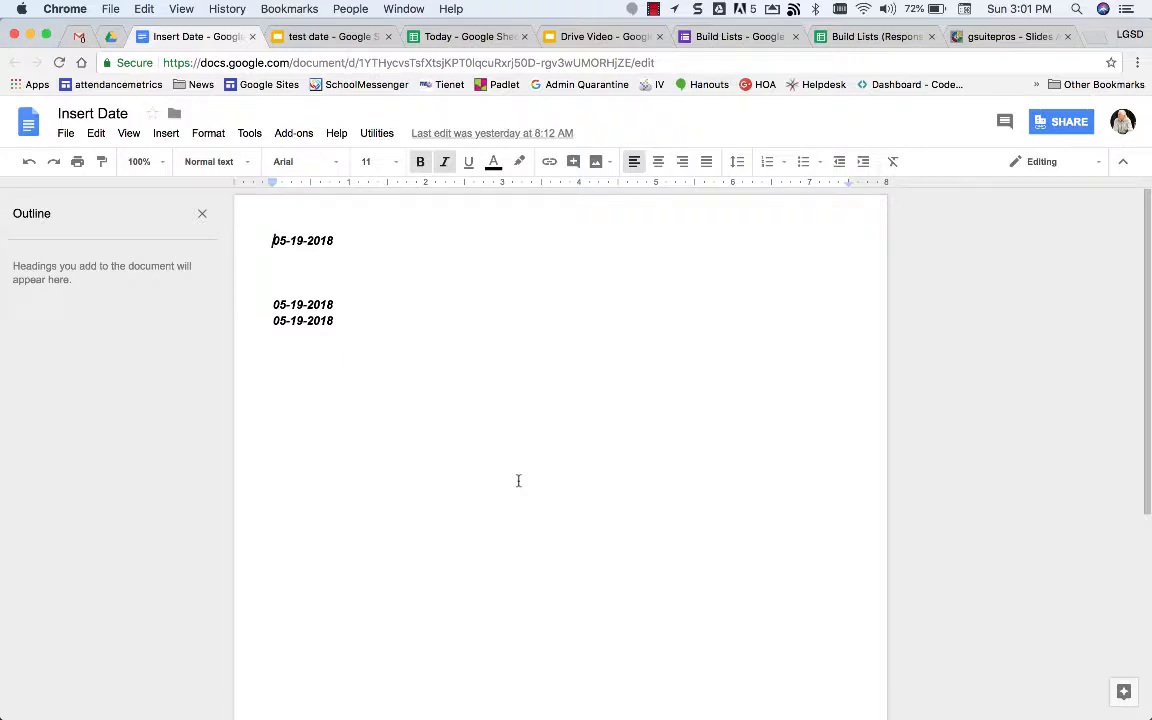
mouse_move(425, 333)
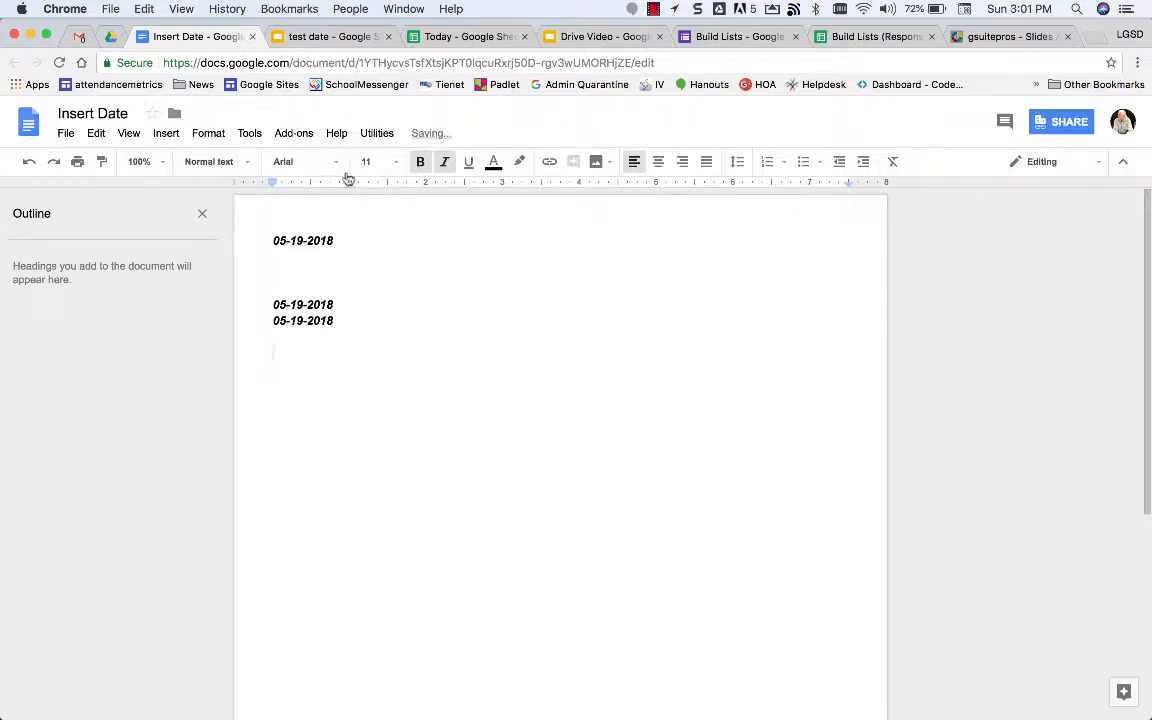
- Insert today's date, 05-20-2018, using the Utilities > Insert Date menu
left_click(377, 133)
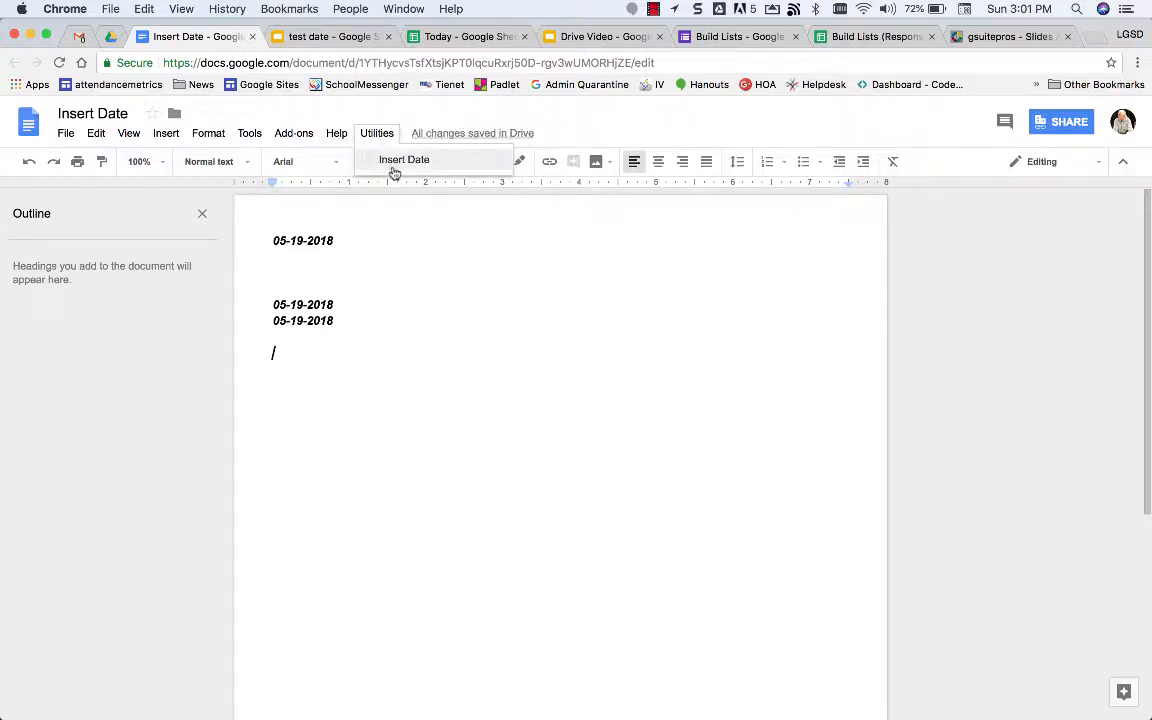
left_click(404, 159)
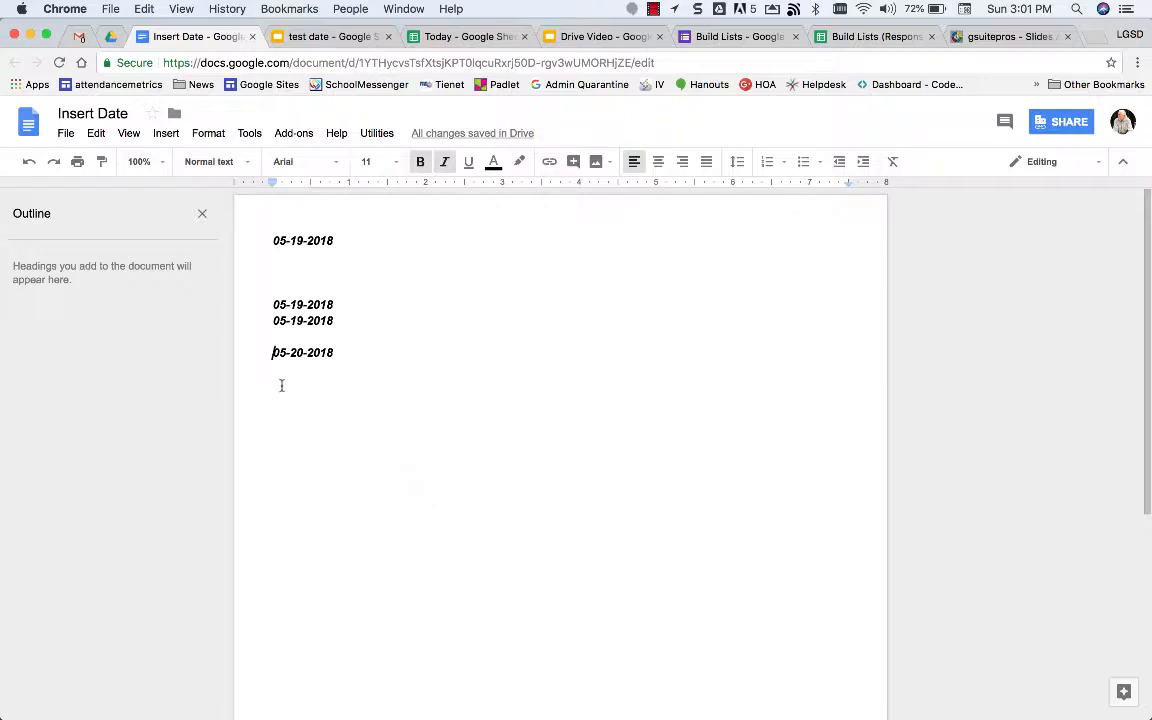
mouse_move(420, 360)
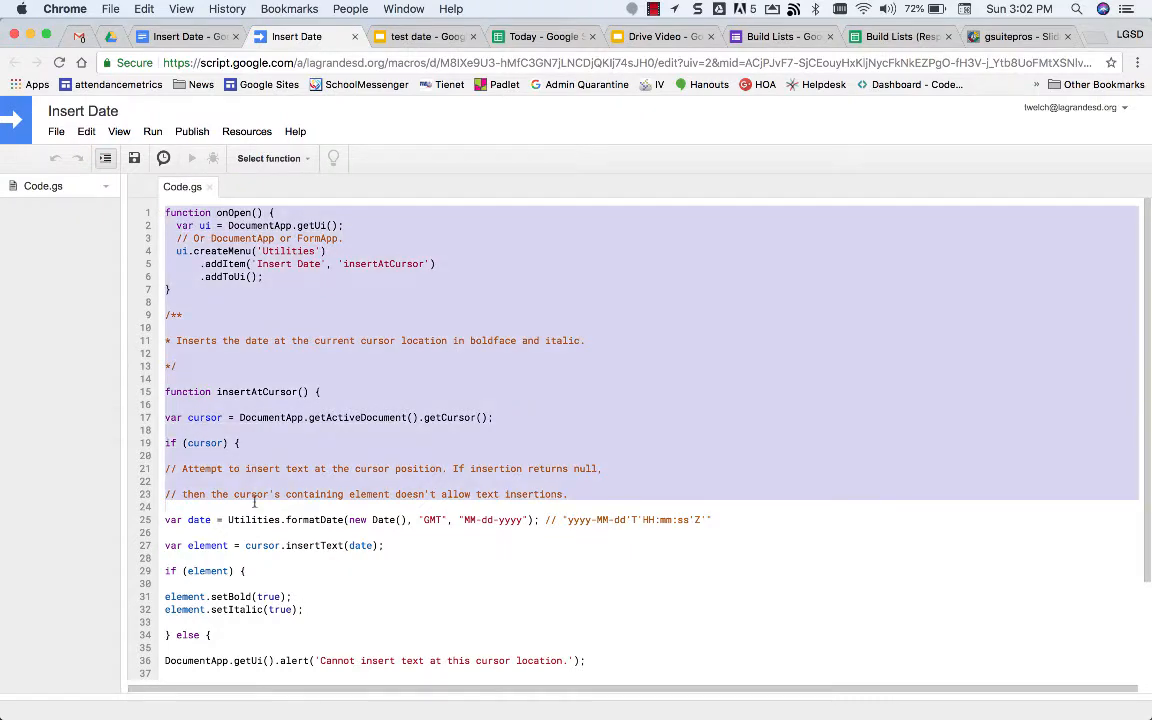
- Paste the onOpen() insert-date script below the announcements document's numbered steps
scroll("down", 3)
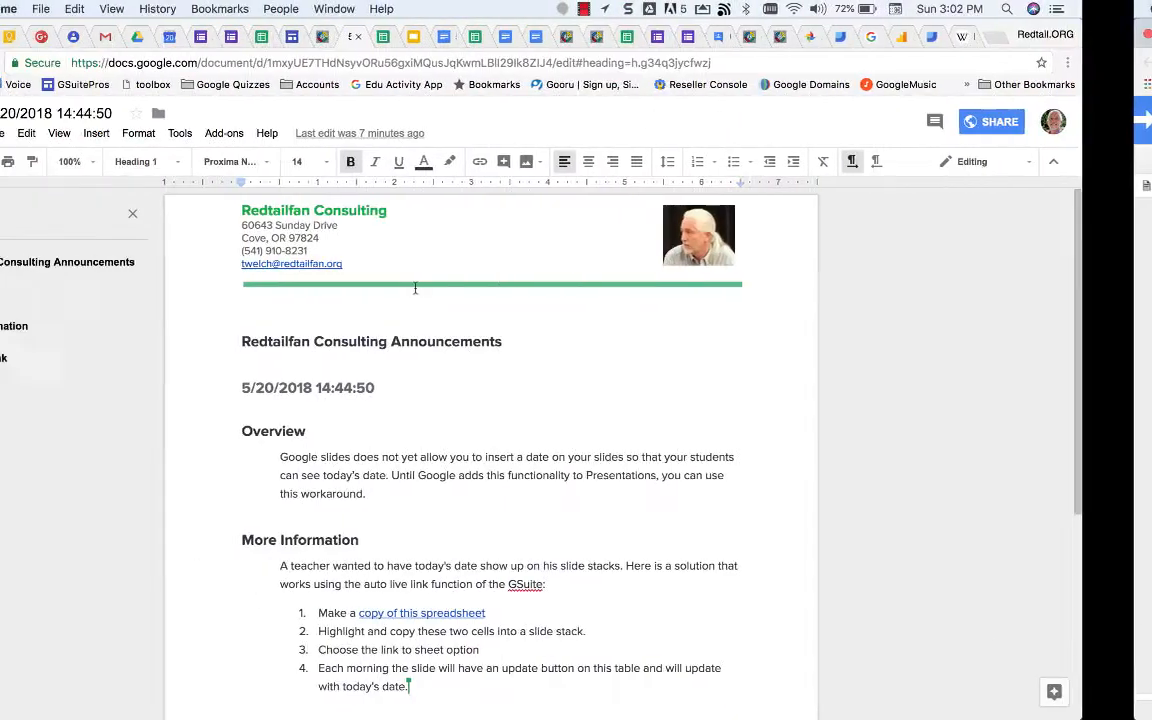
scroll("down", 3)
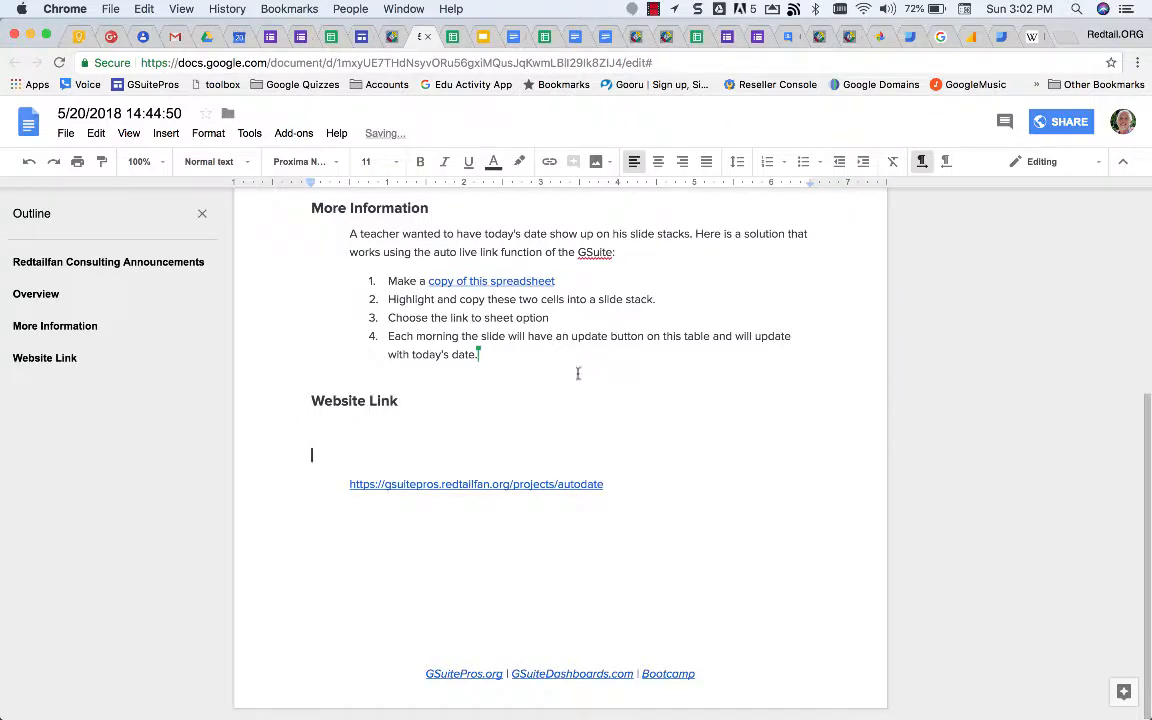
key("enter")
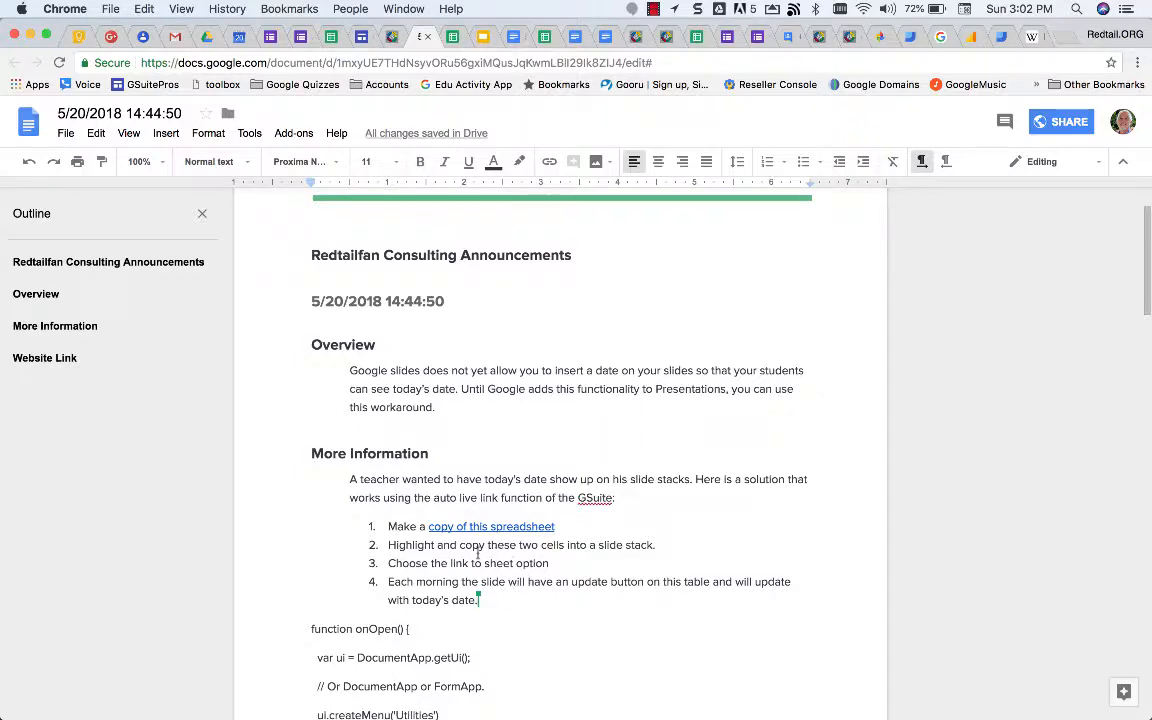
mouse_move(507, 629)
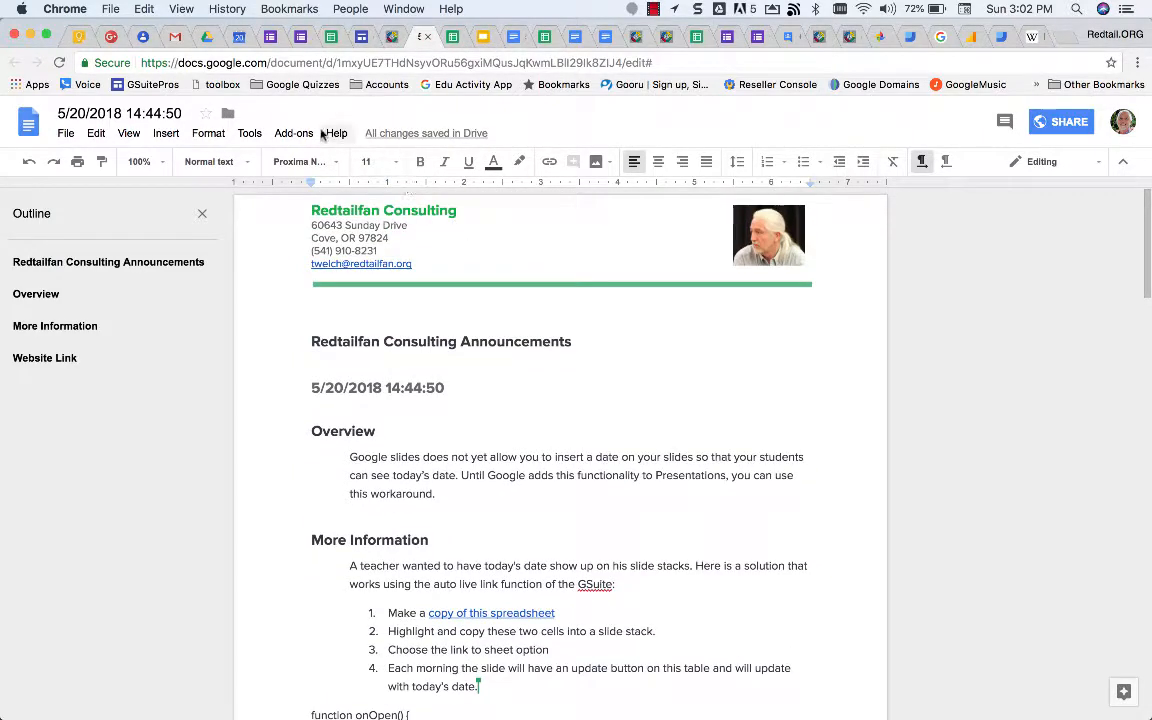
left_click(249, 132)
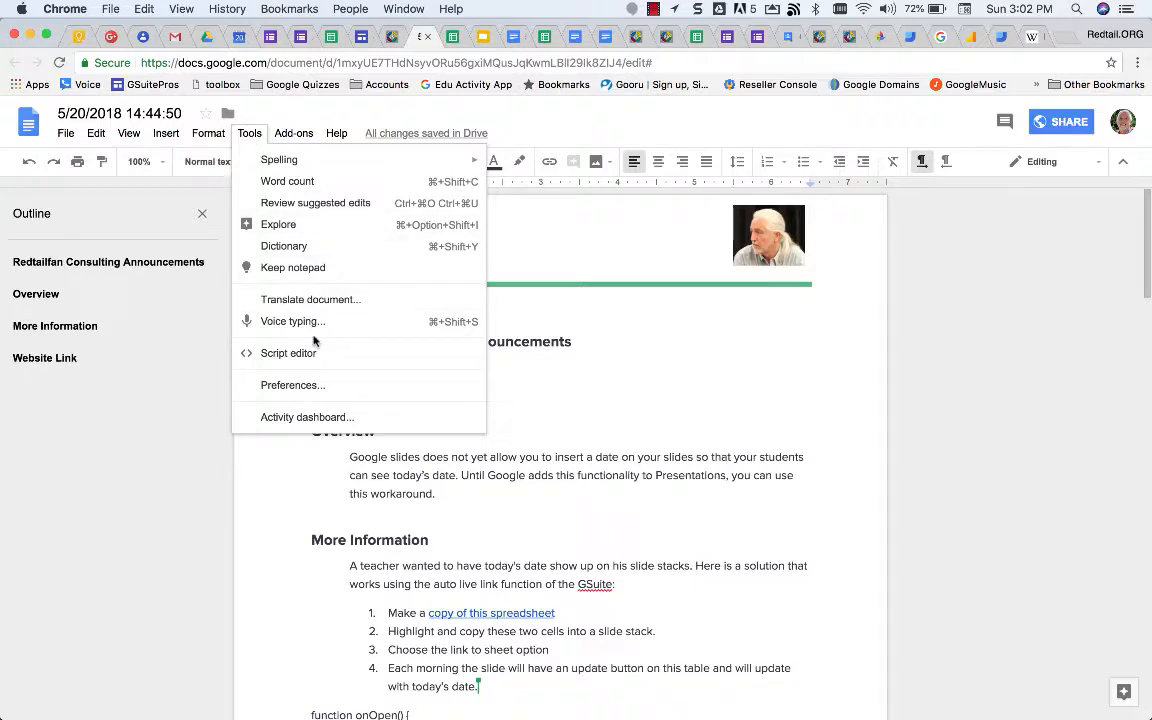
- Open a script project for the document, paste the Insert Date code, and name it Autodate
left_click(289, 353)
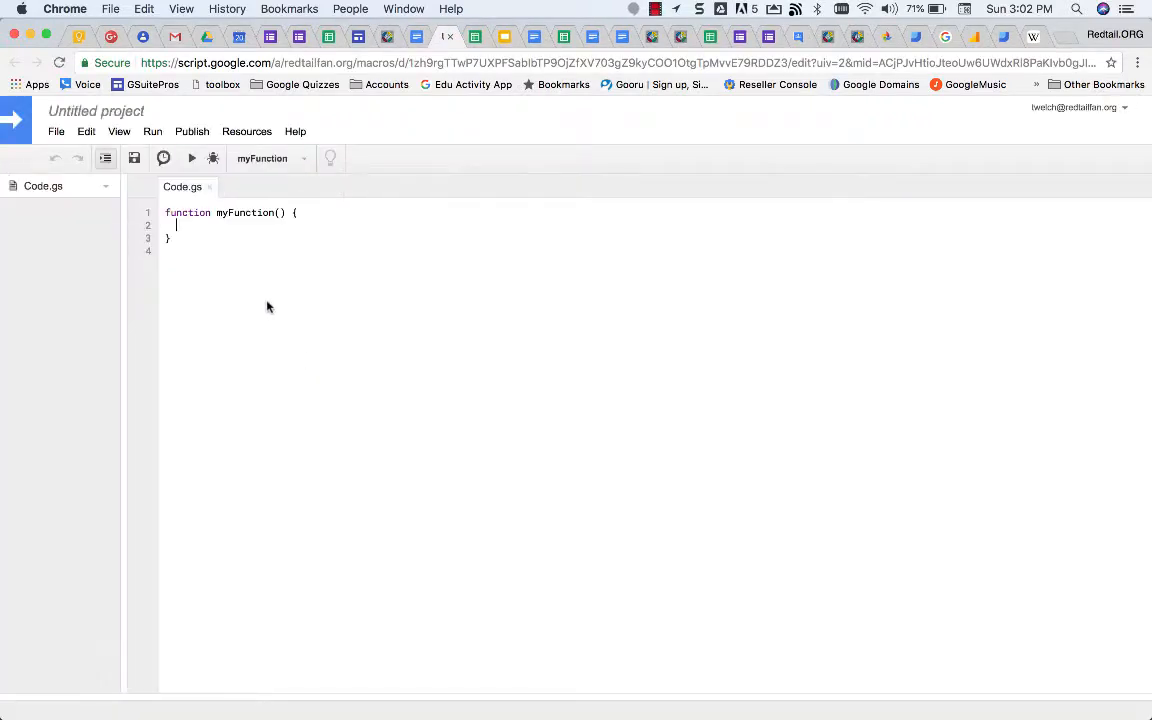
key("cmd+a")
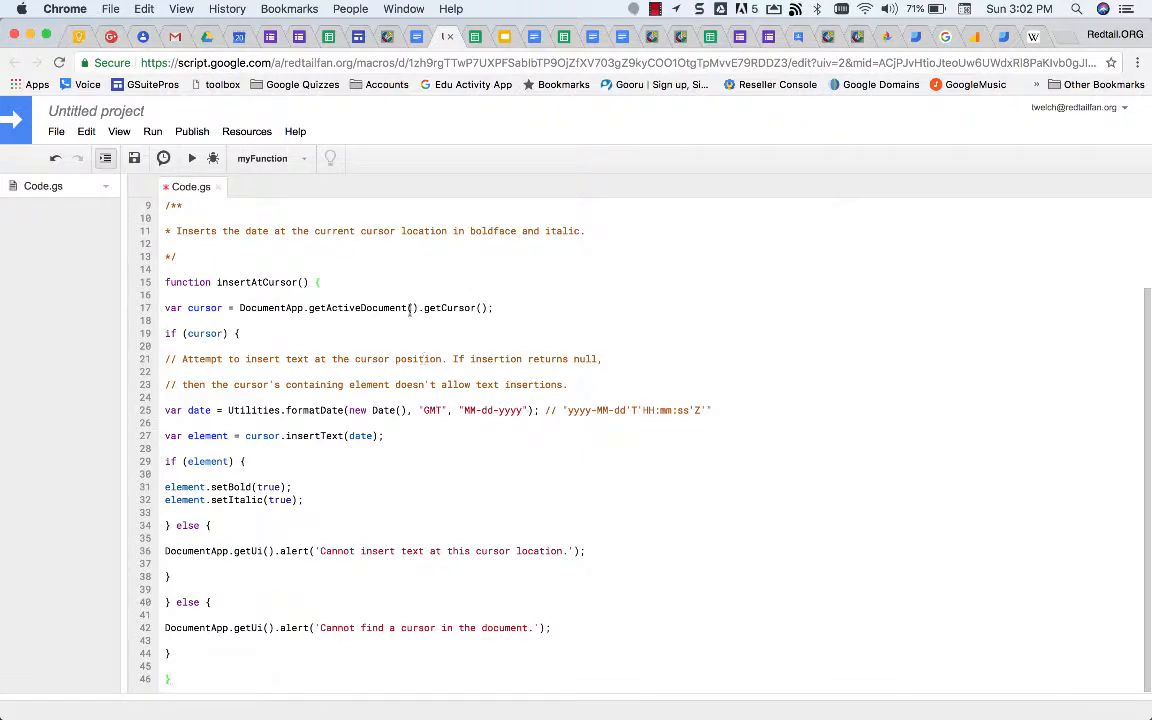
left_click(96, 111)
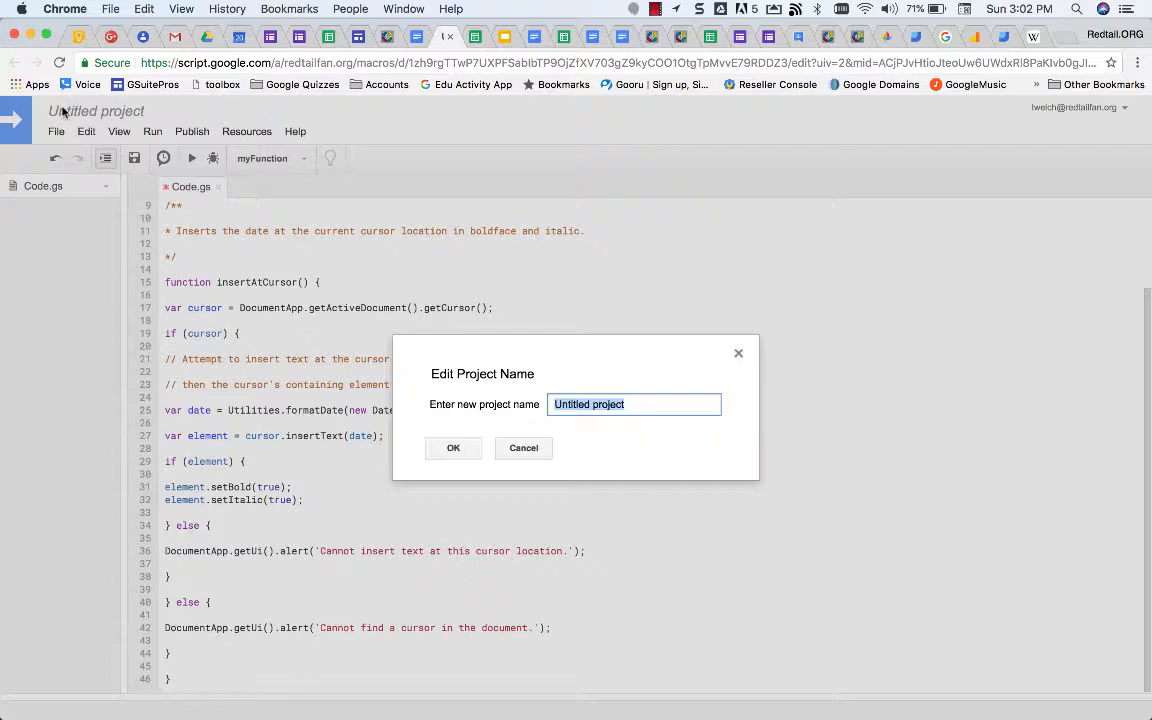
type("Autodate")
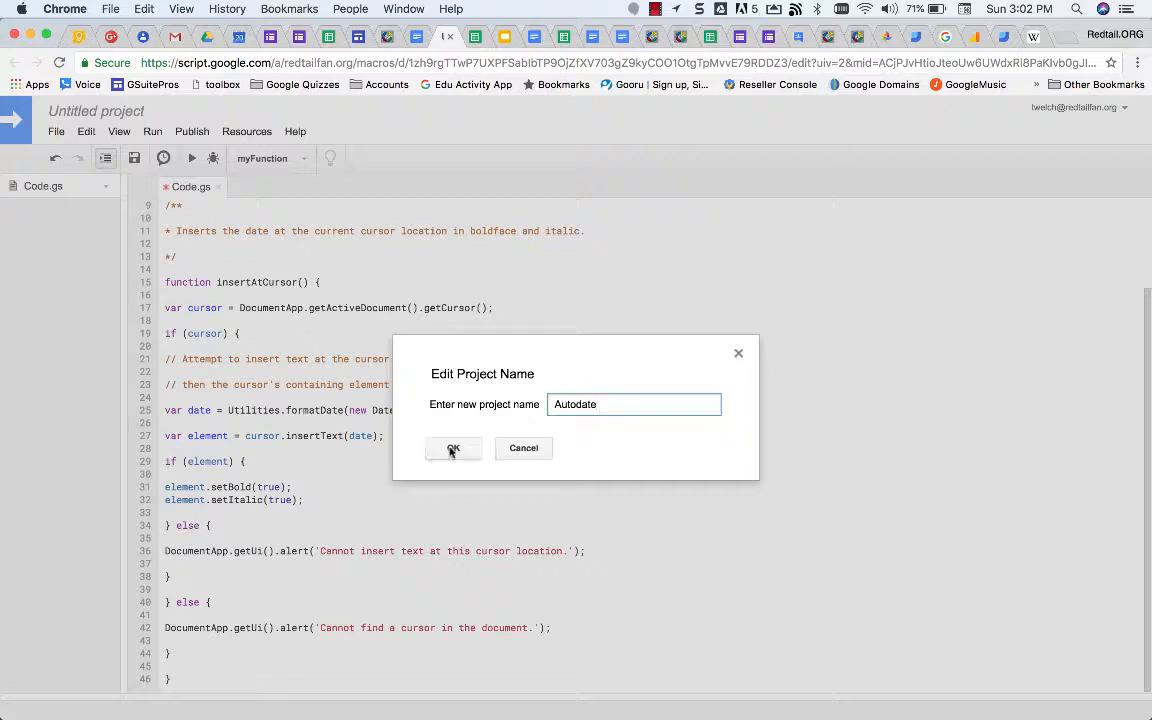
left_click(453, 448)
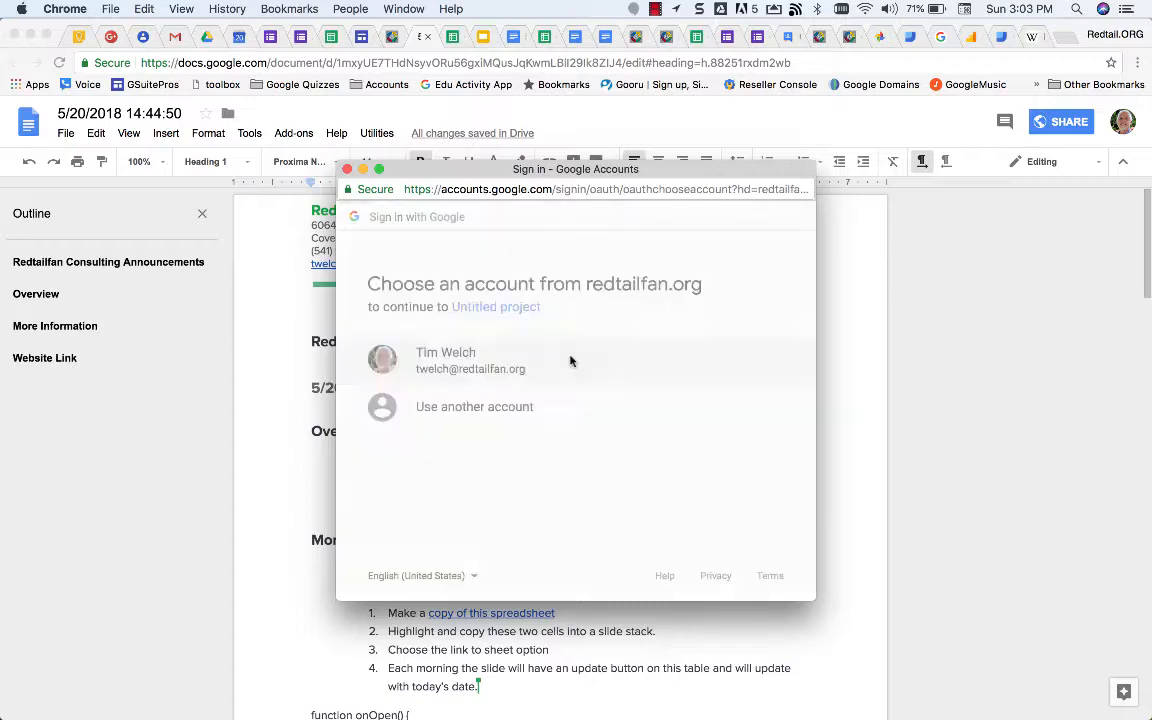
- Choose the account and allow the Autodate script access to documents
left_click(445, 360)
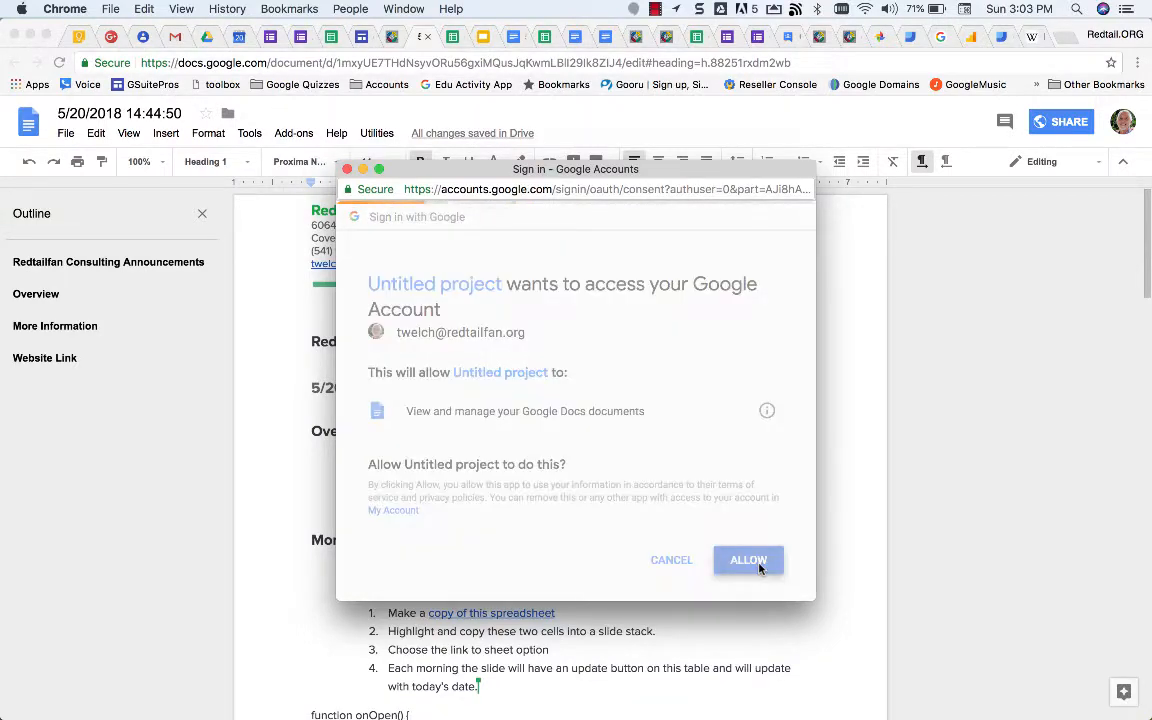
left_click(748, 559)
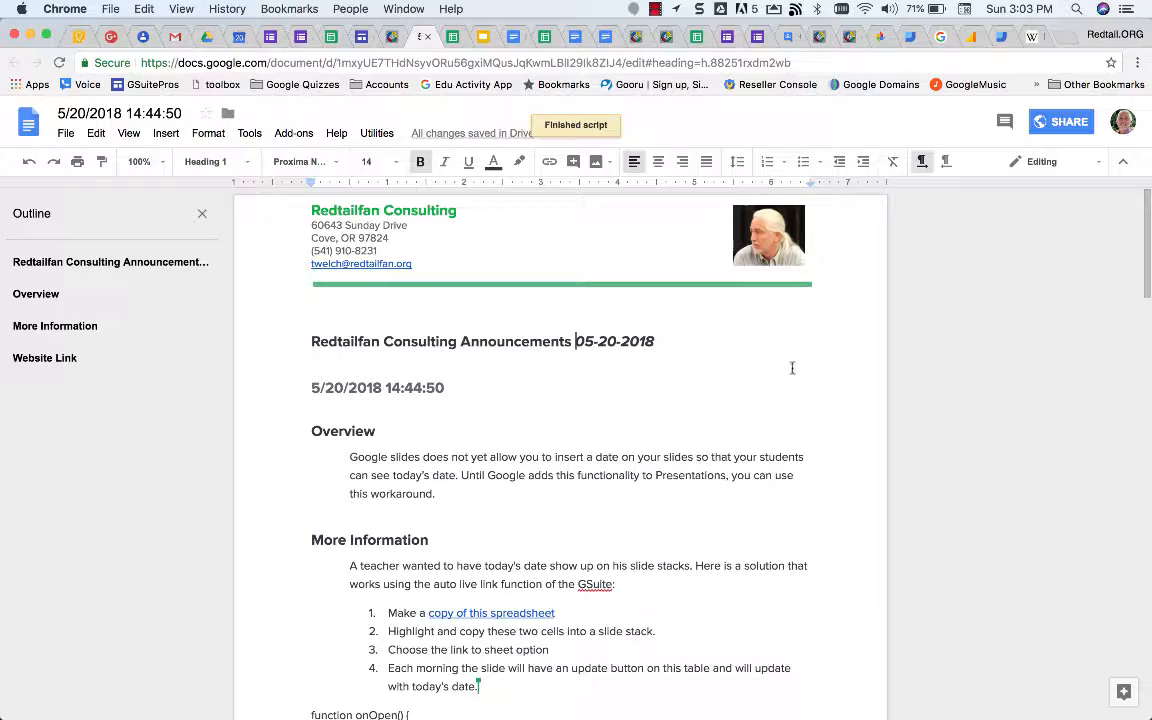
mouse_move(604, 300)
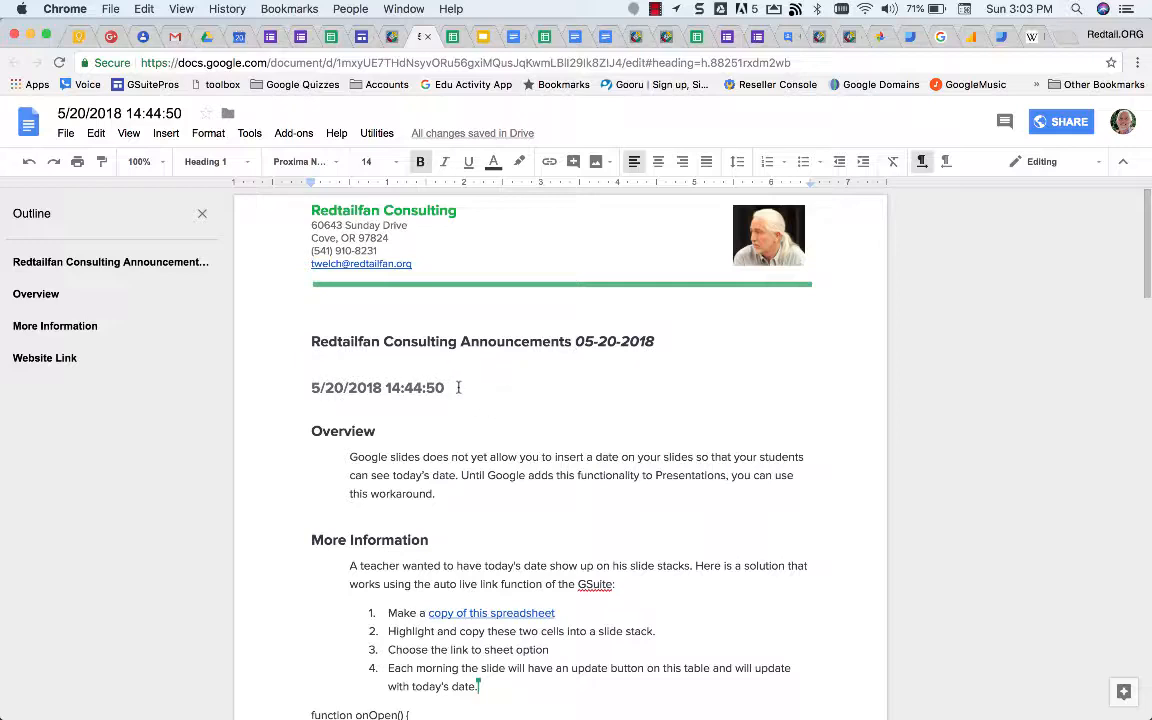
mouse_move(603, 393)
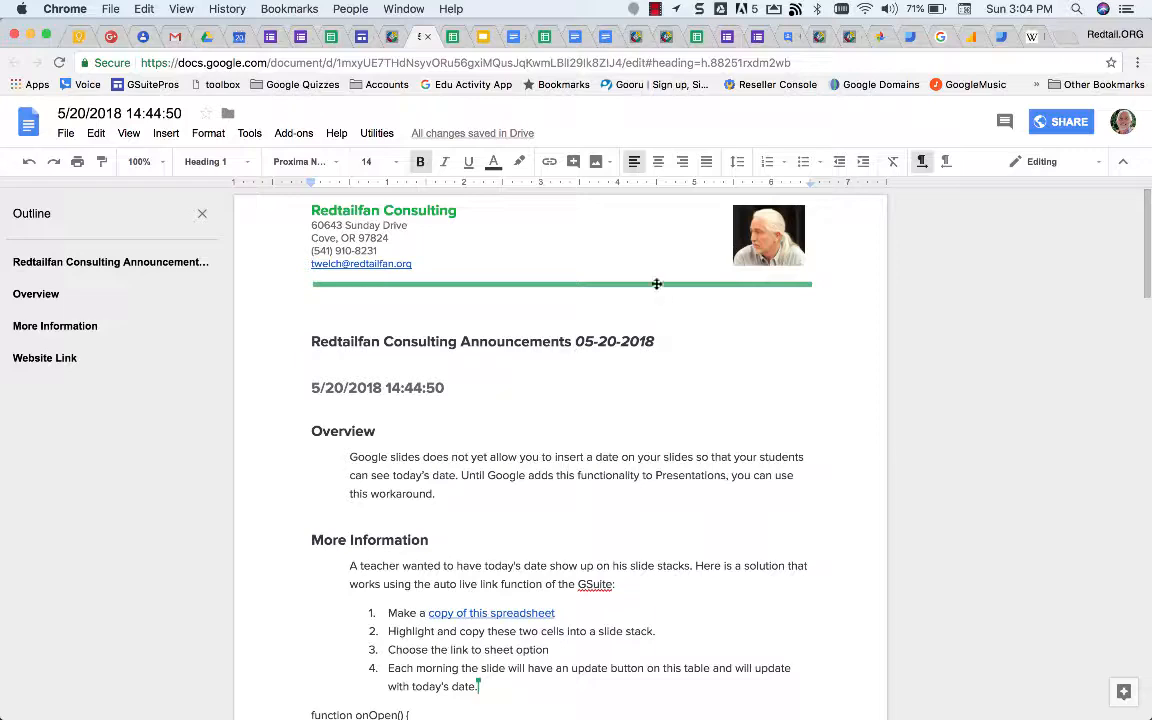
- Scroll down the announcements document toward the spot below the date line
scroll("down", 3)
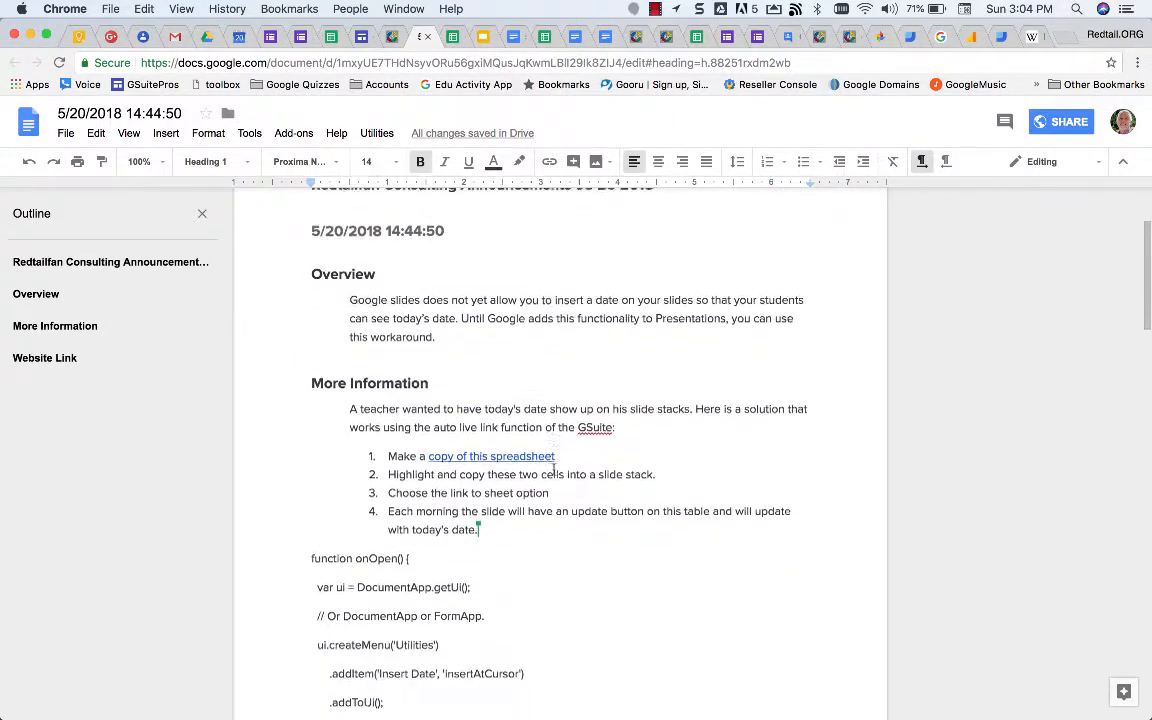
scroll("down", 3)
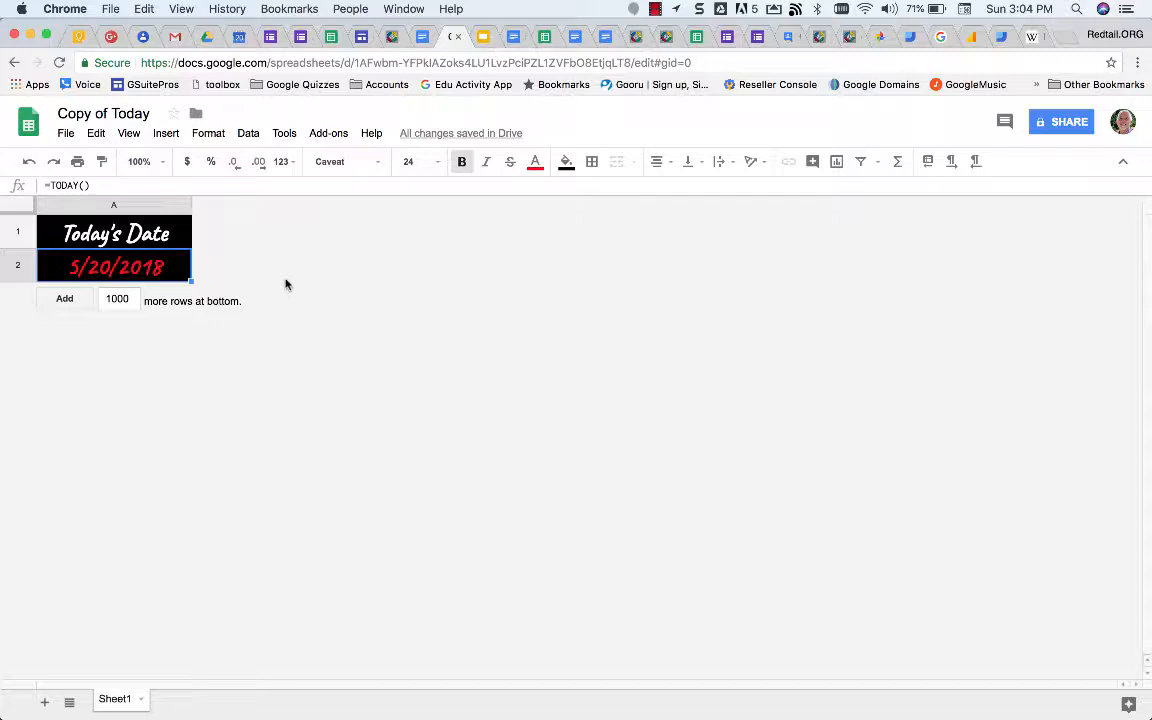
mouse_move(219, 247)
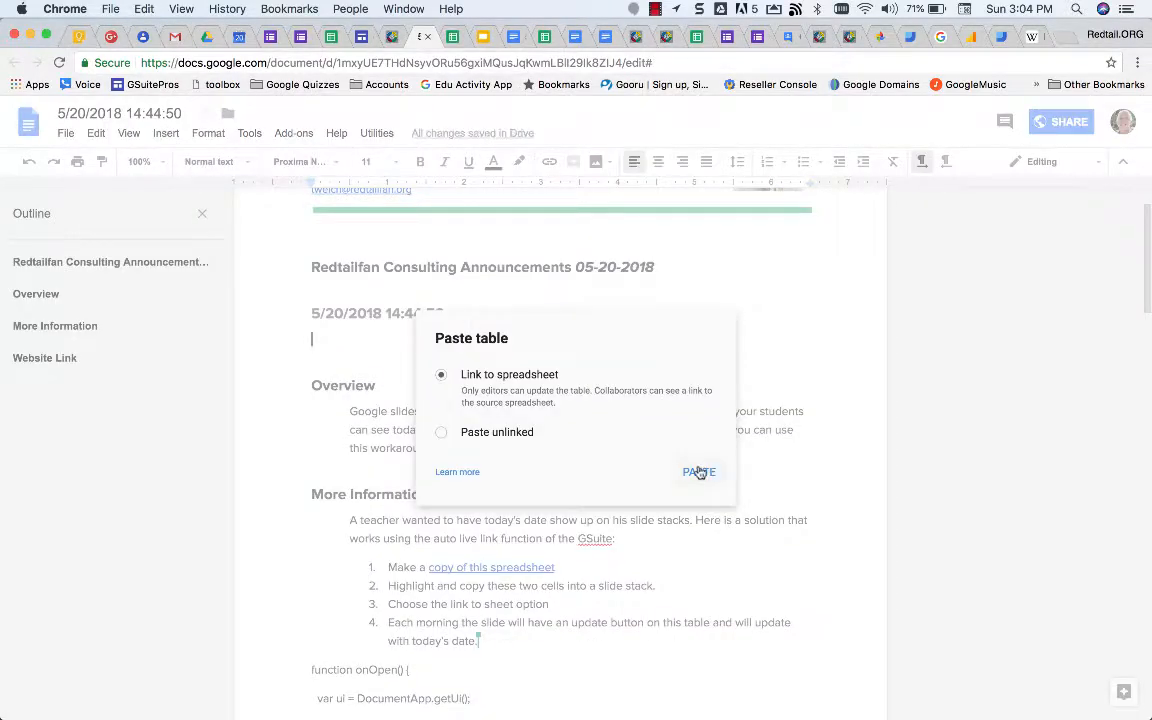
- Paste the Today's Date table with Link to spreadsheet selected
left_click(698, 471)
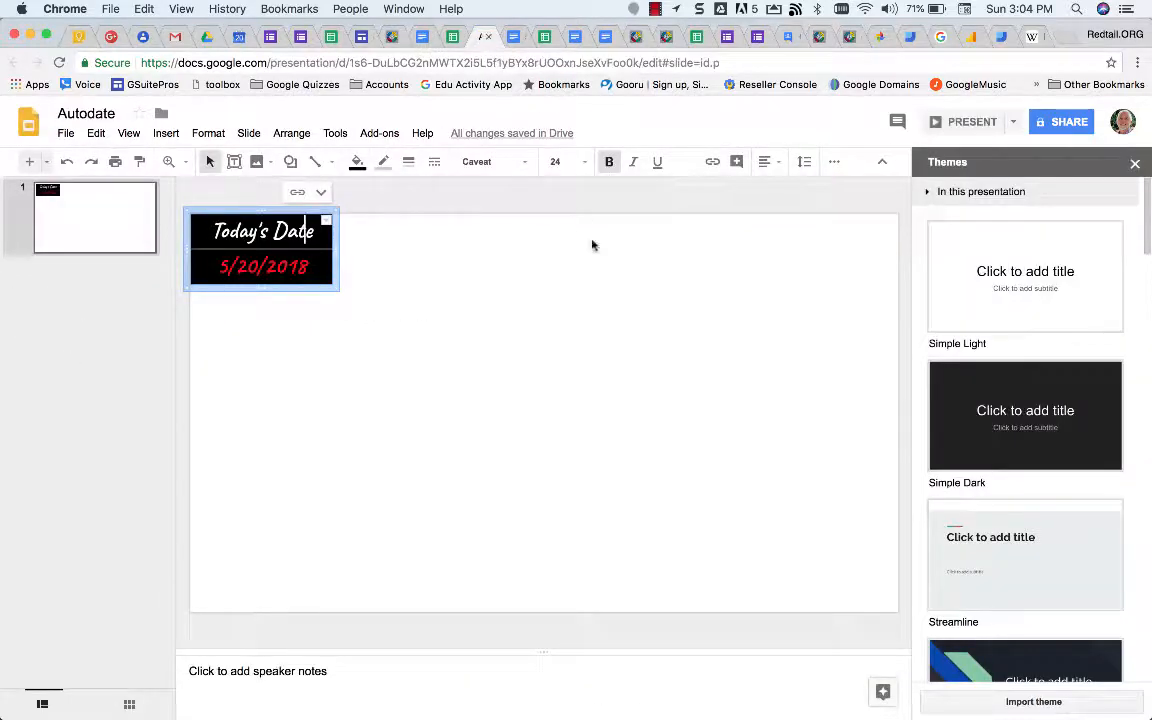
mouse_move(605, 318)
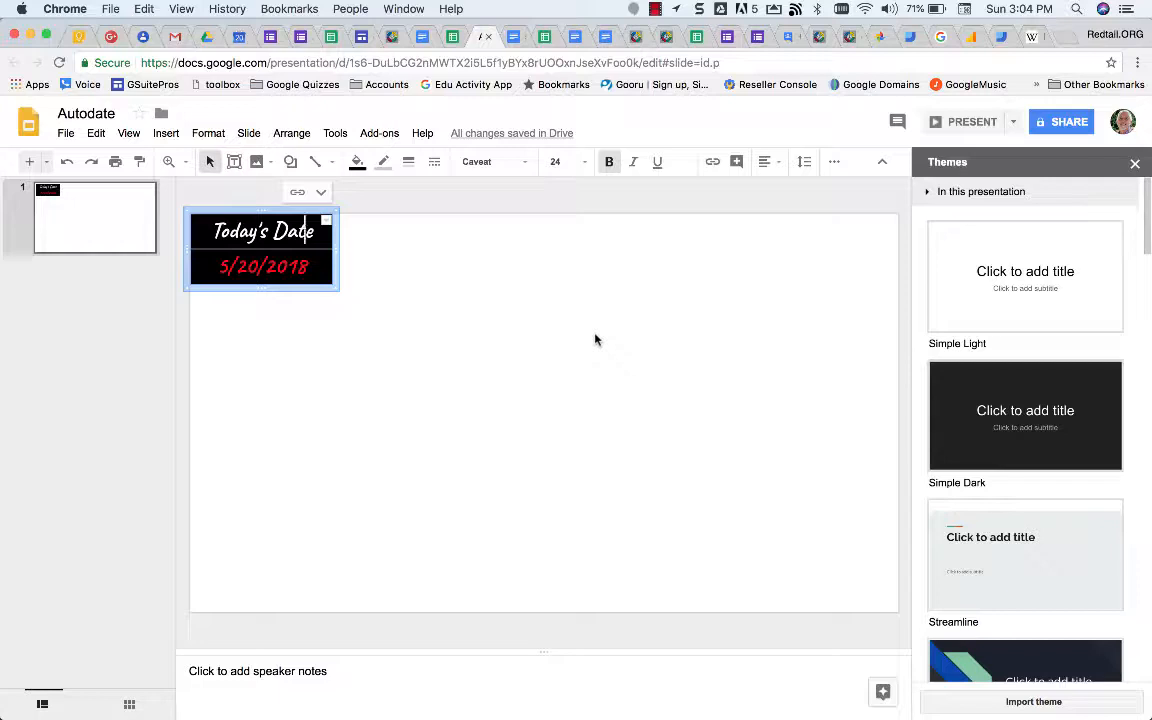
mouse_move(595, 278)
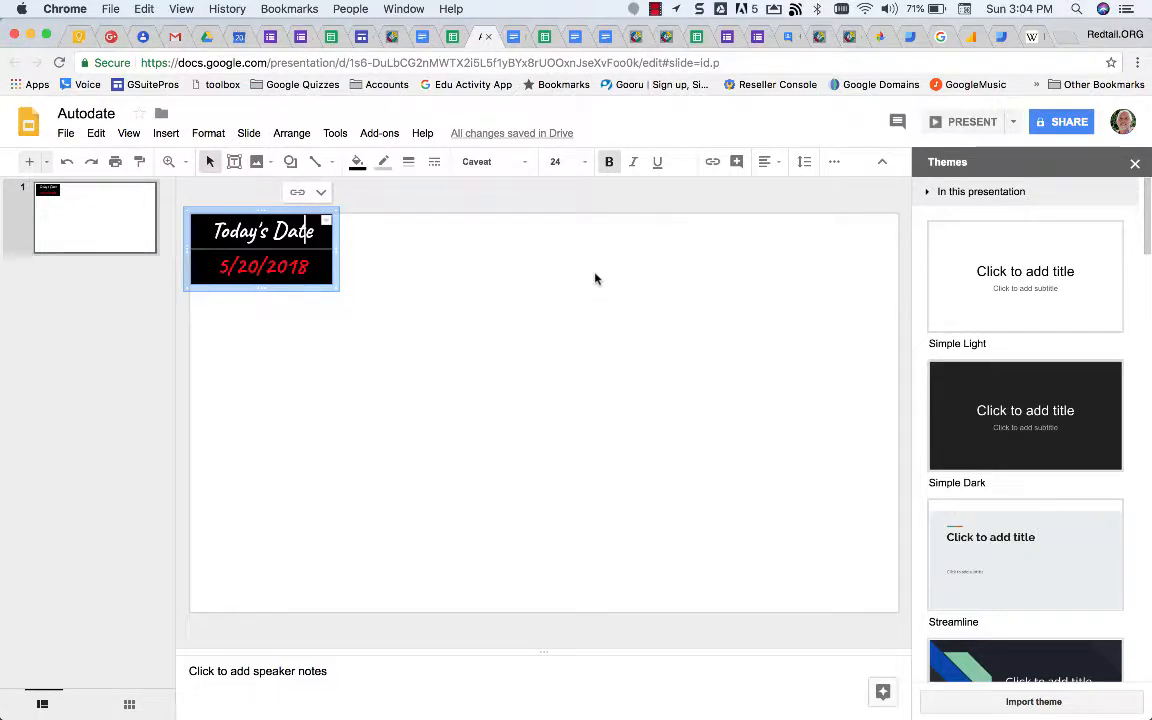